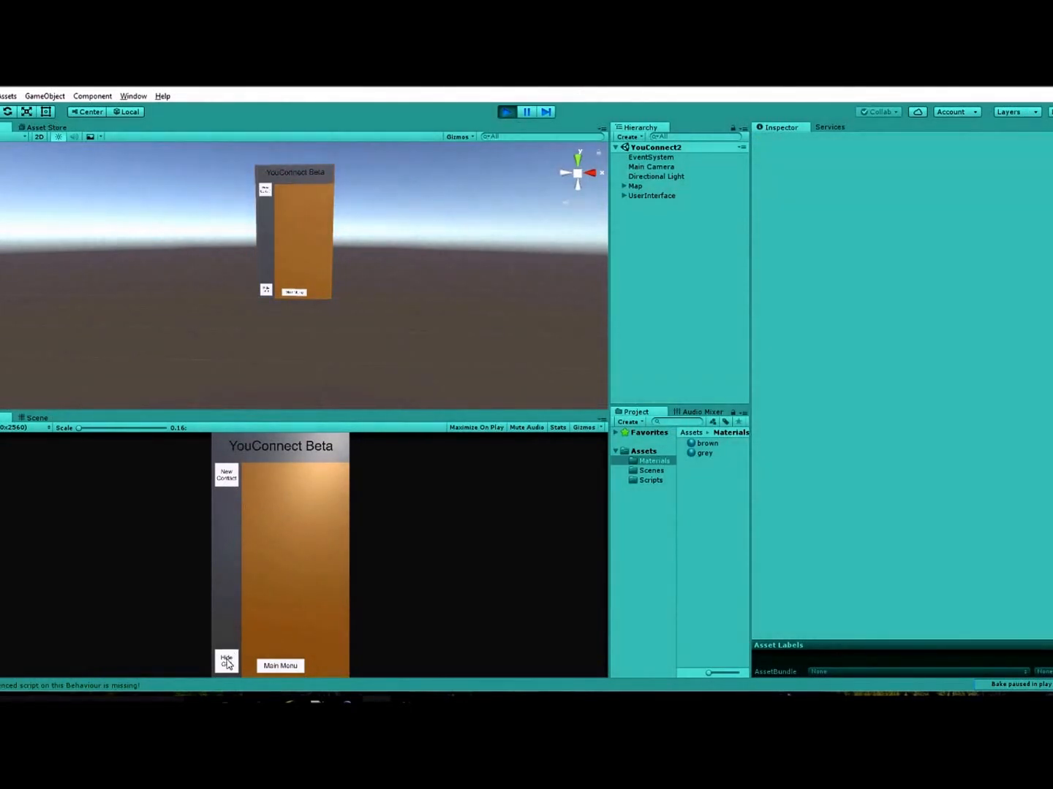
Toggle the running app's interface off and on repeatedly with the Hide GUI button.
click(226, 661)
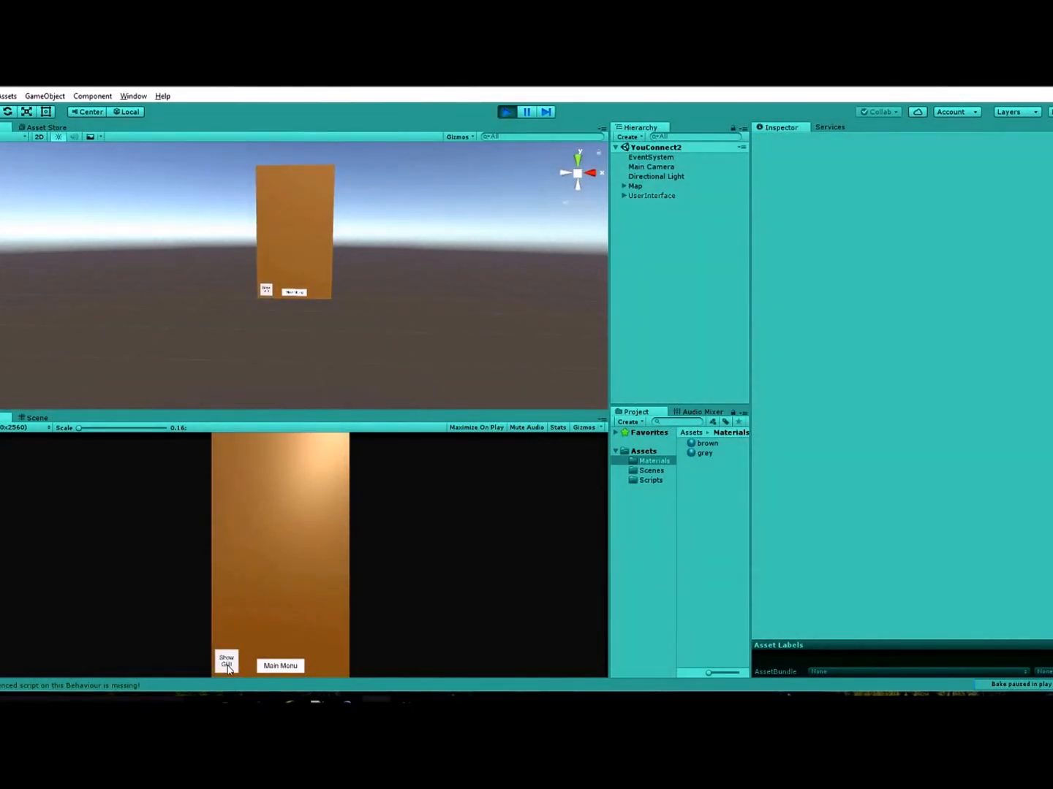
click(226, 660)
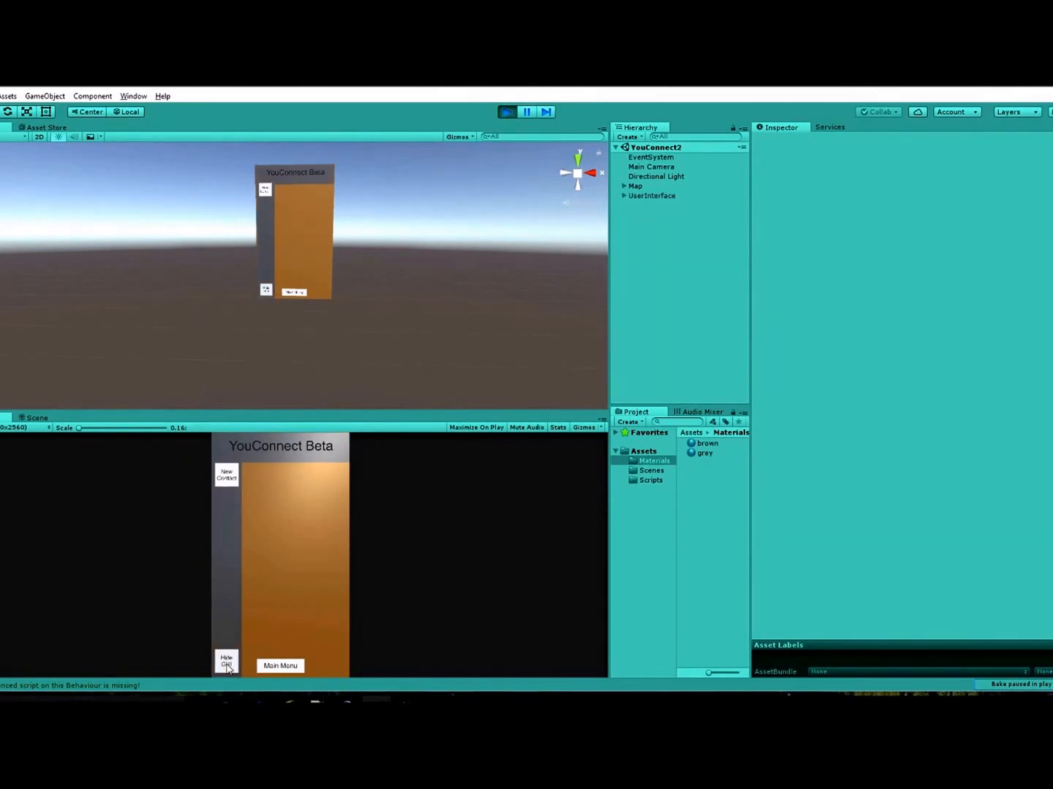
click(225, 664)
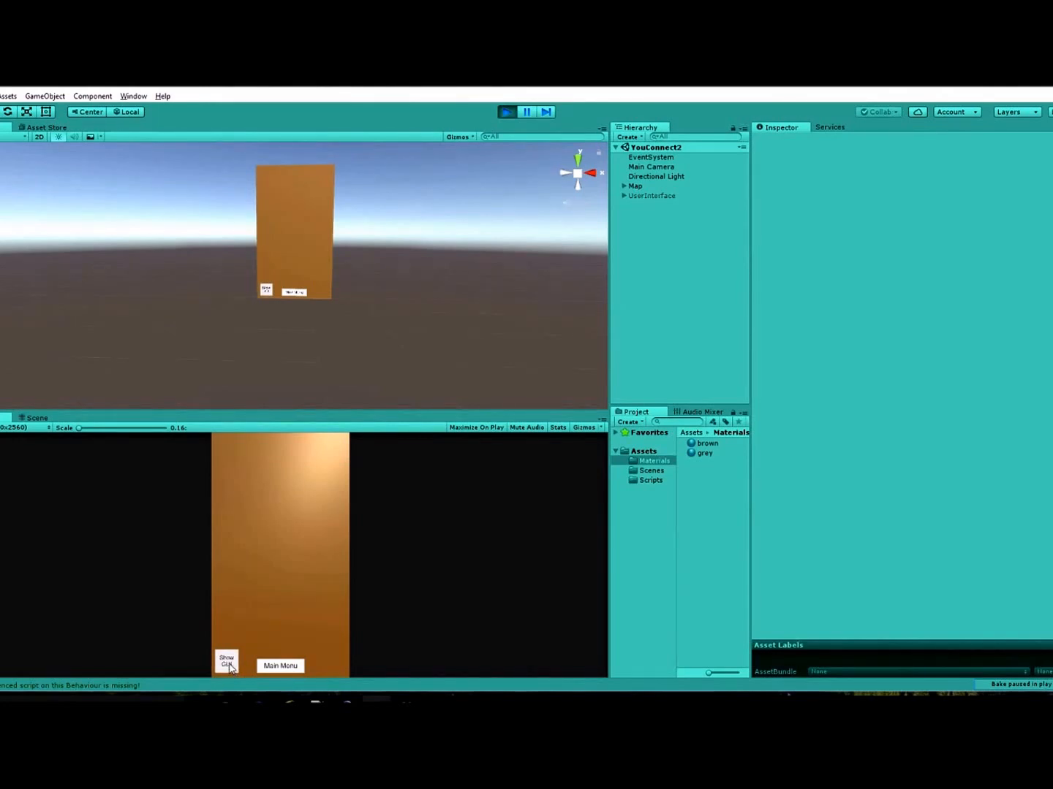
click(227, 661)
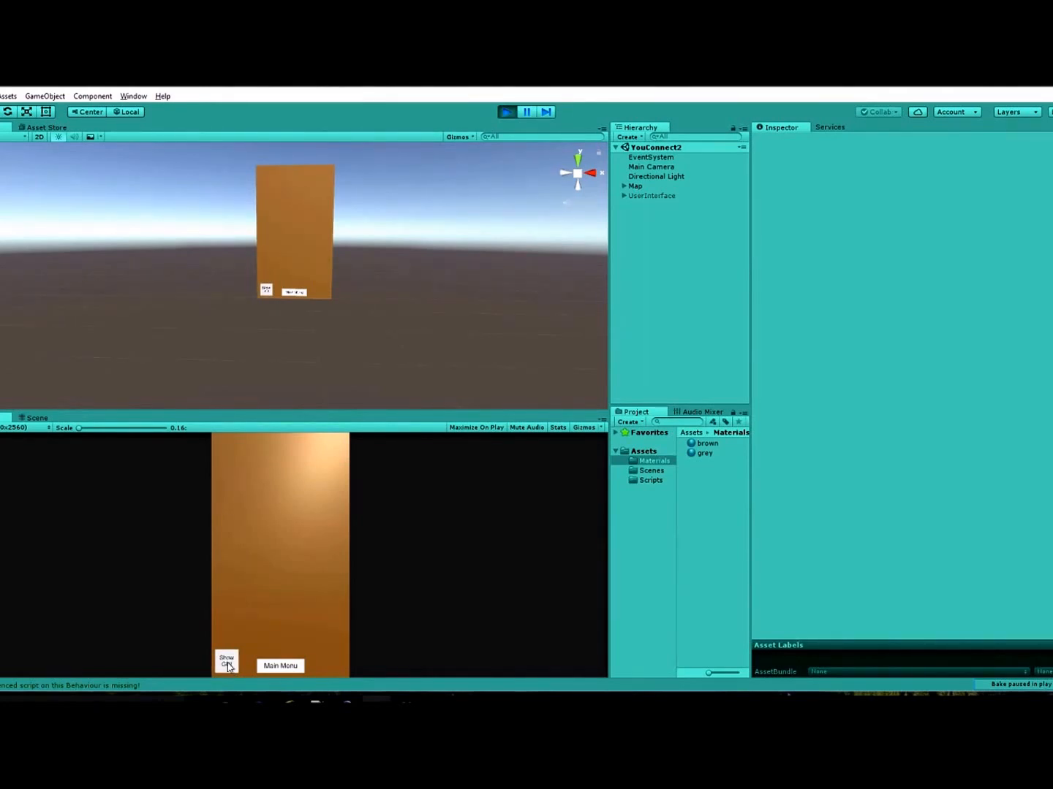
click(226, 663)
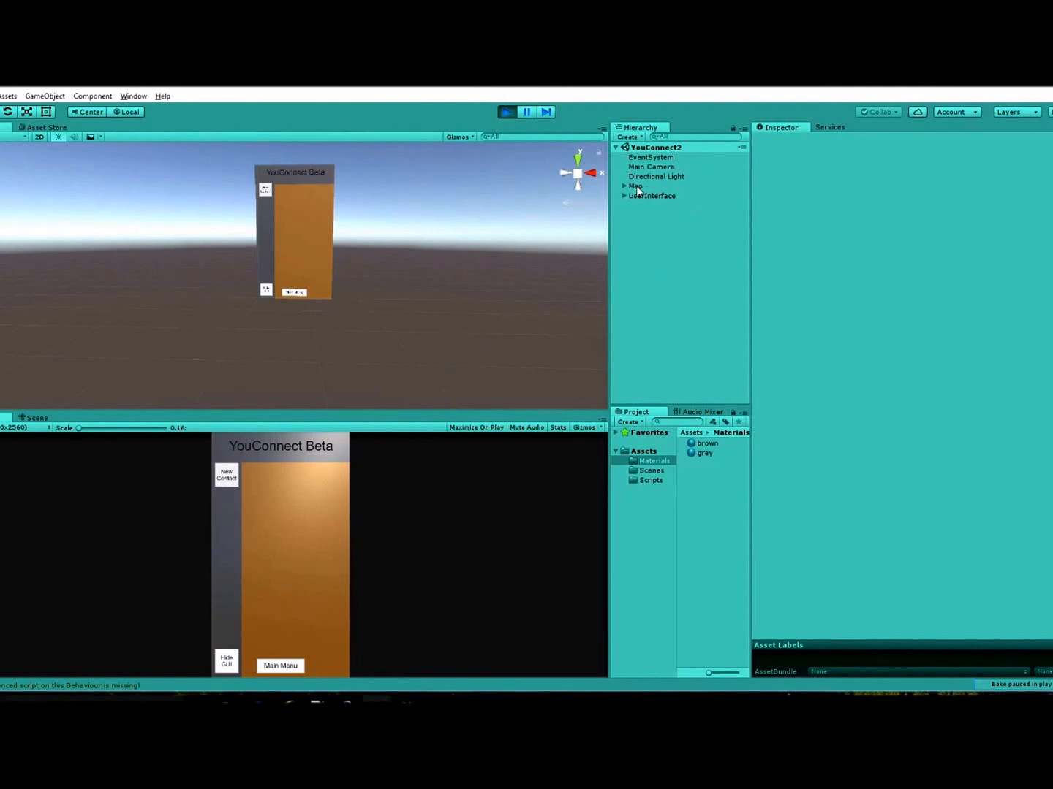
Select Map then the UserInterface canvas and toggle the interface while its Inspector is shown.
click(635, 186)
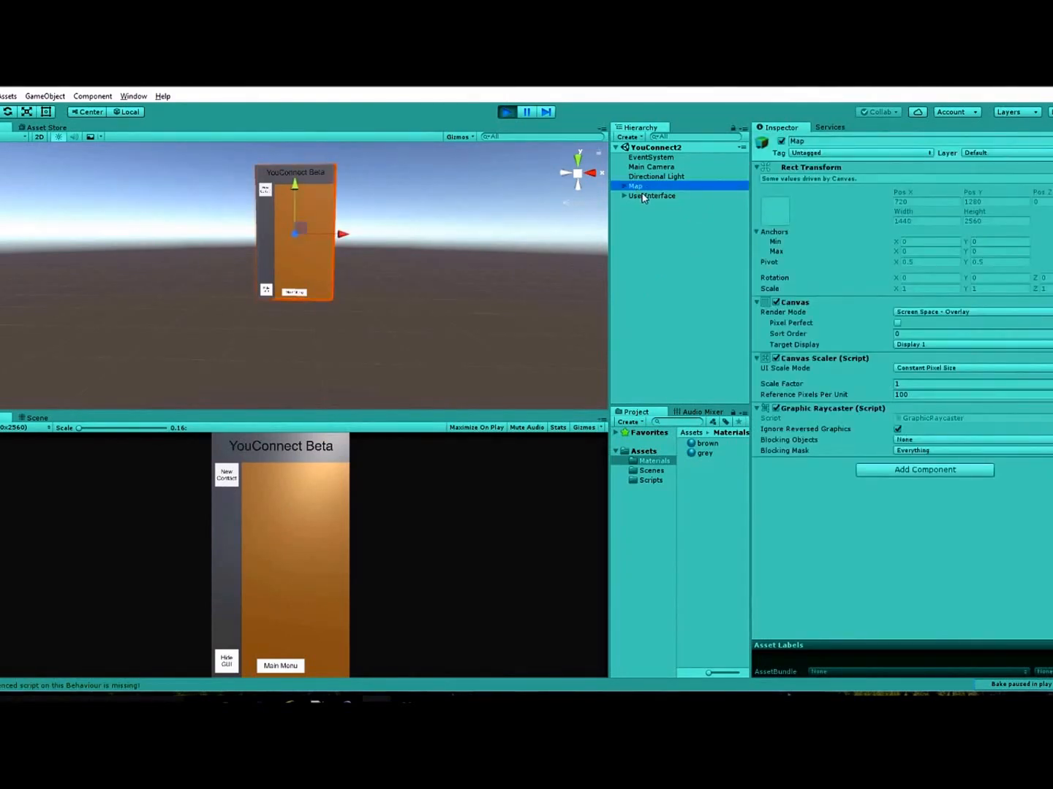
click(652, 196)
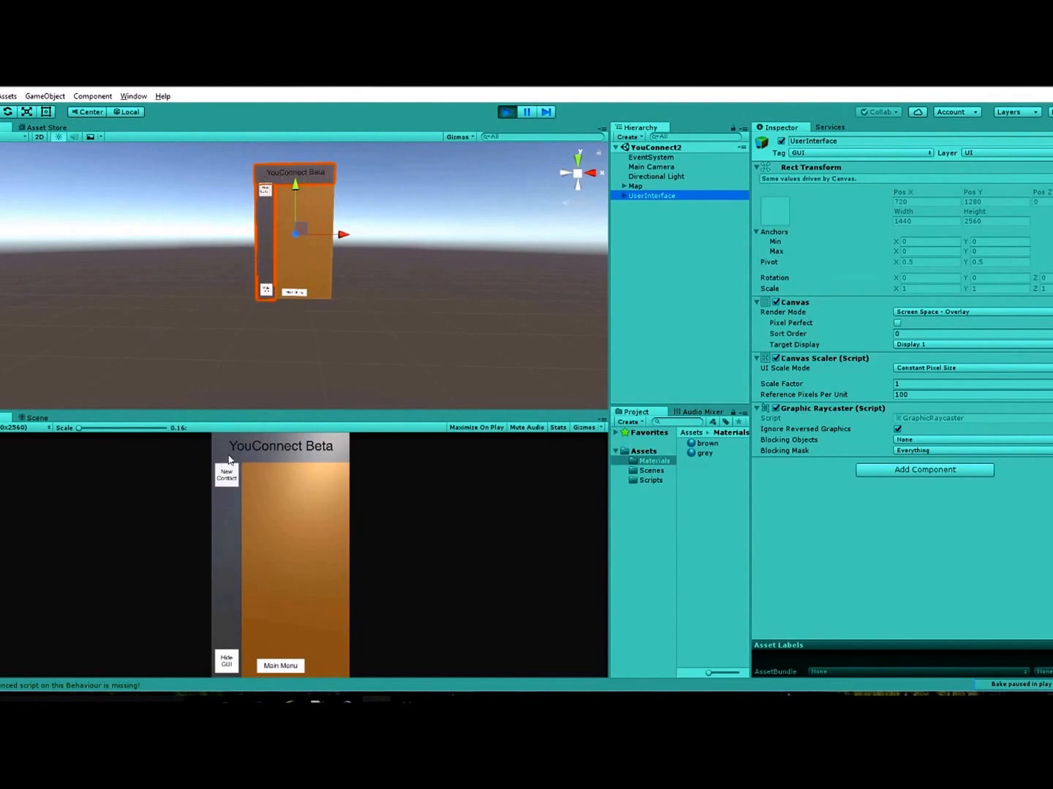
mouse_move(285, 483)
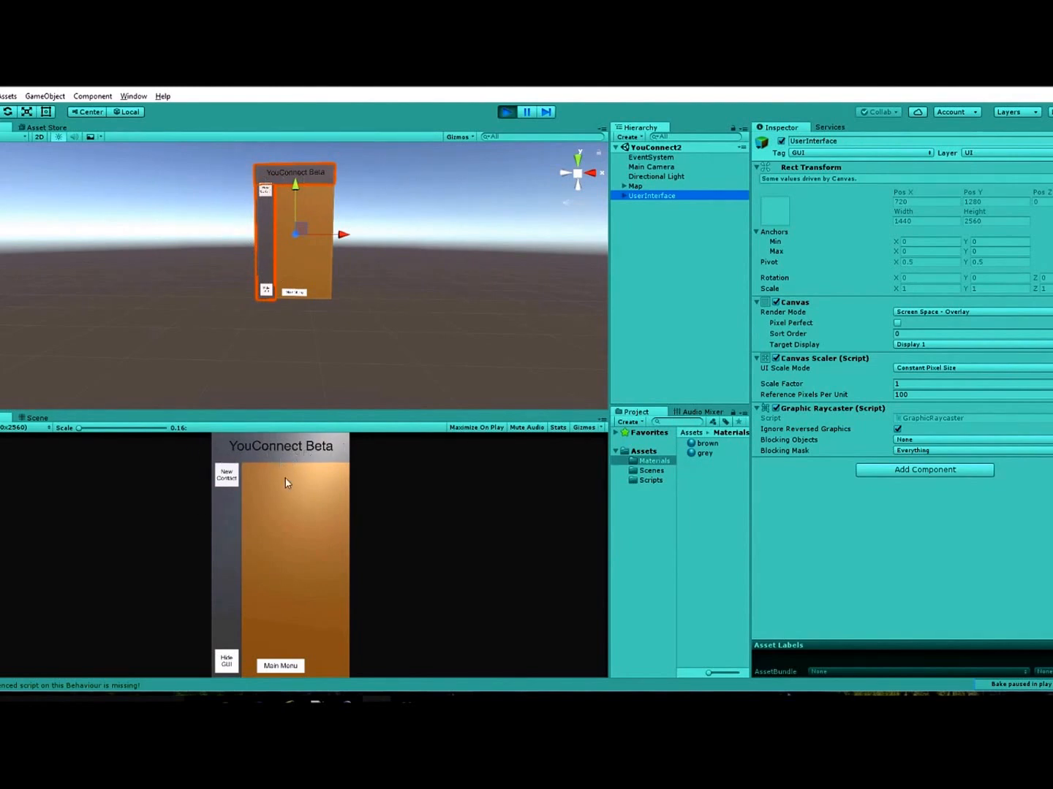
click(225, 664)
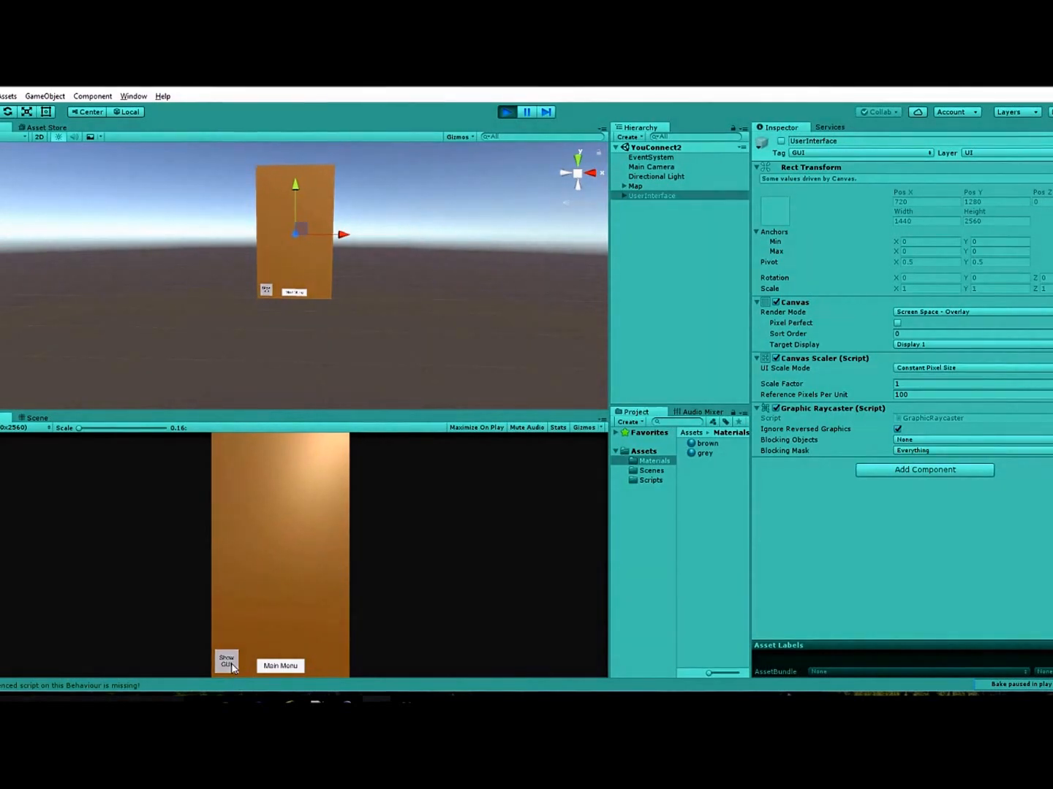
click(227, 662)
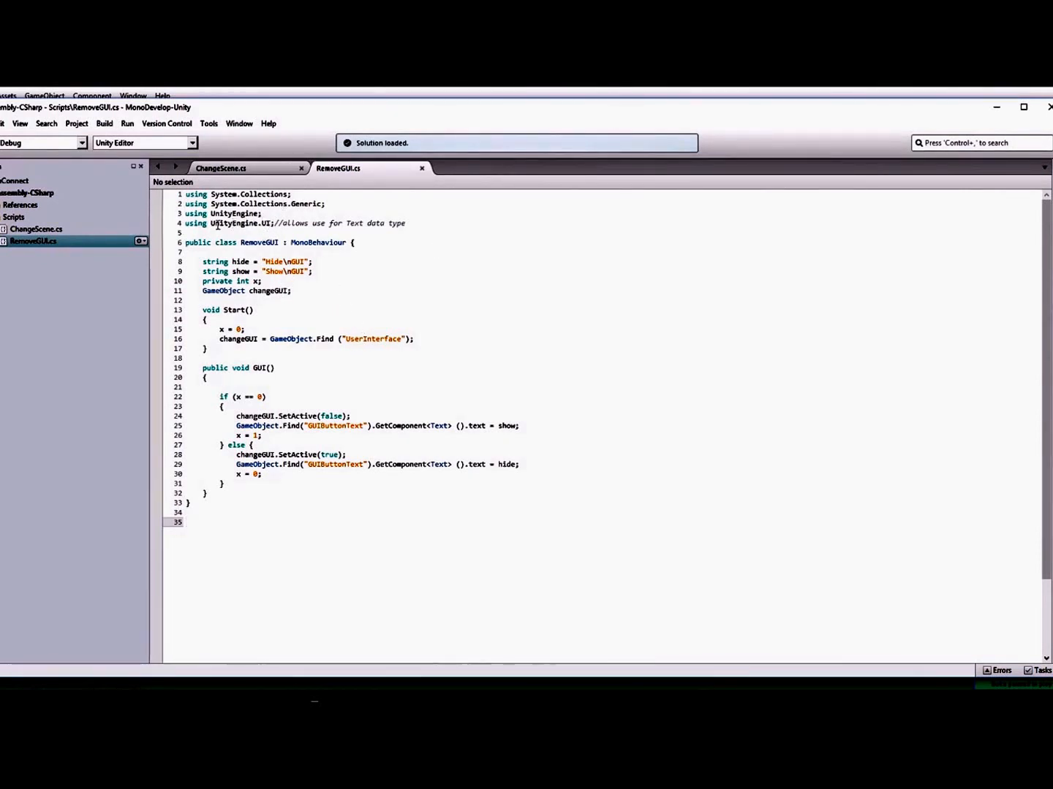
Bring RemoveGUI.cs into view in MonoDevelop.
click(213, 222)
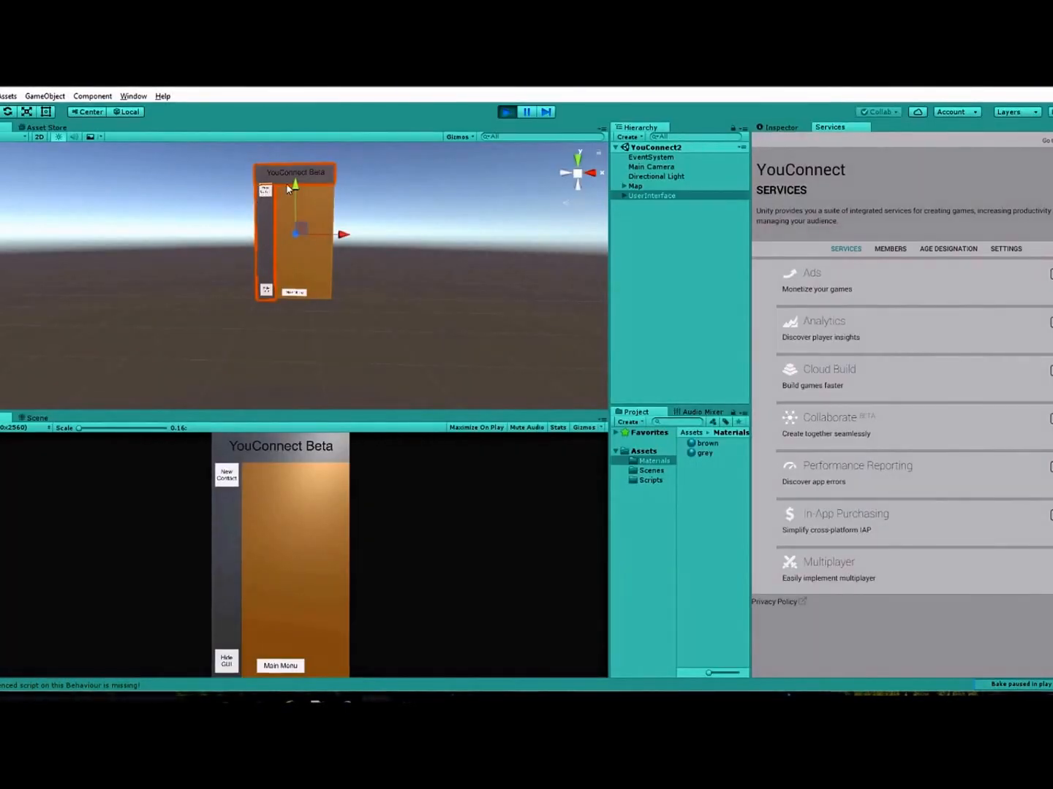
mouse_move(351, 465)
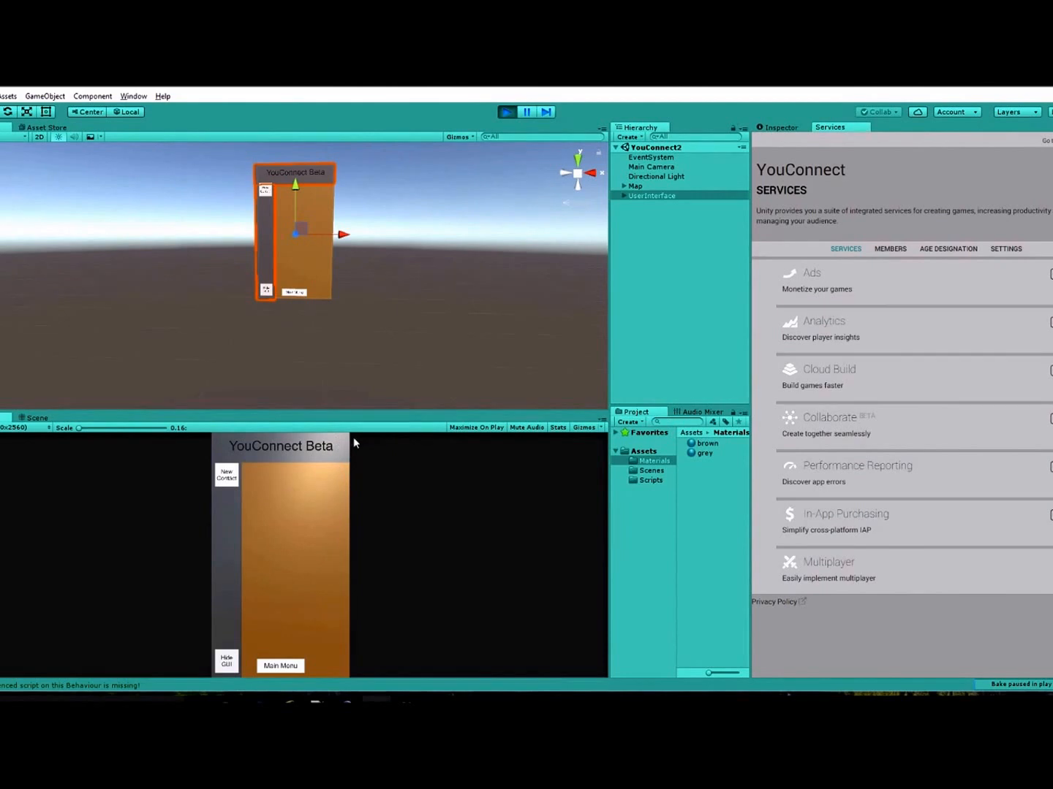
click(225, 660)
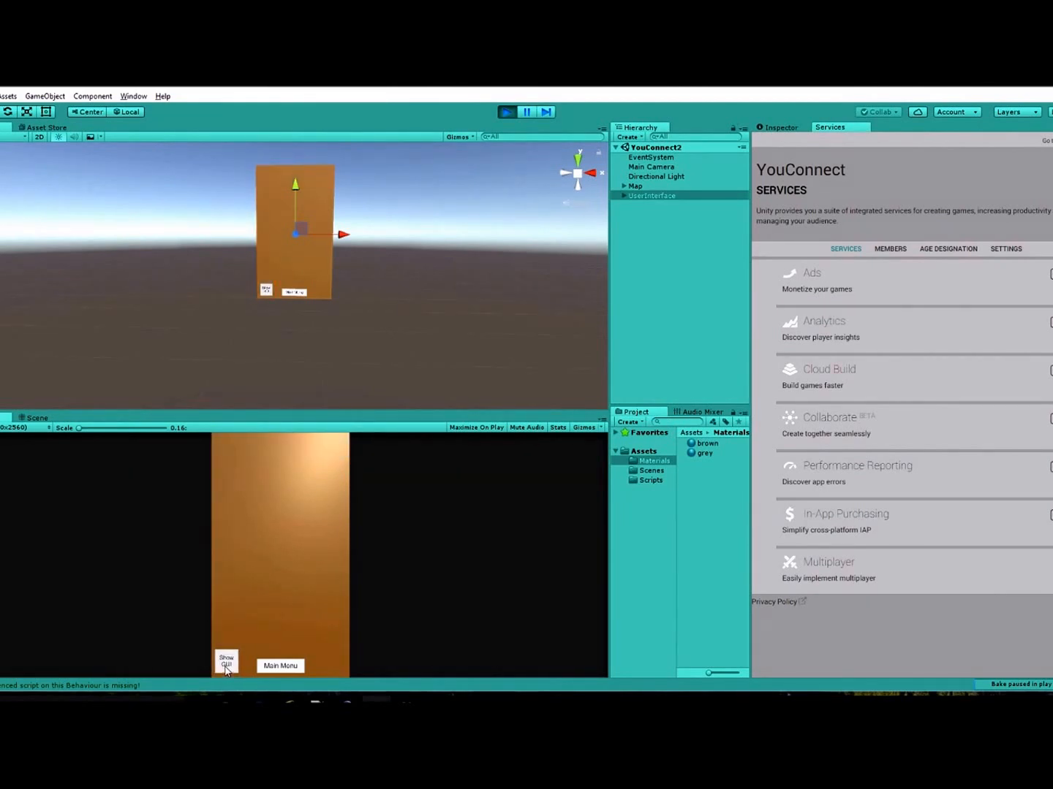
click(225, 664)
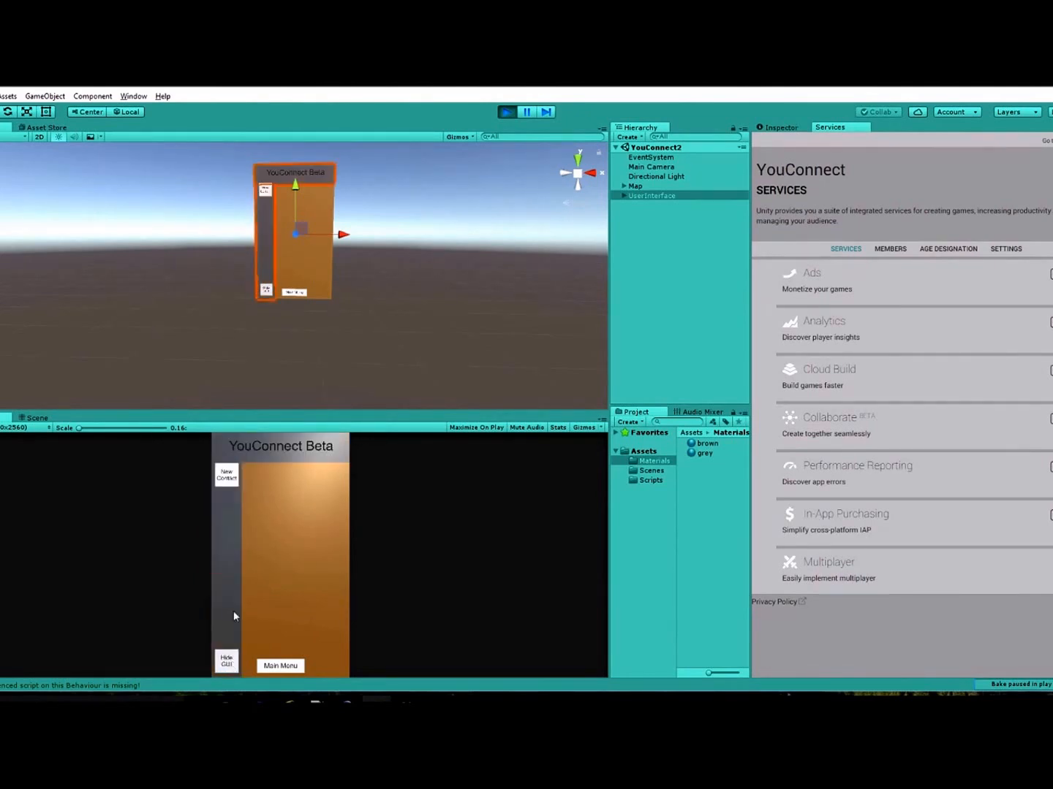
mouse_move(248, 468)
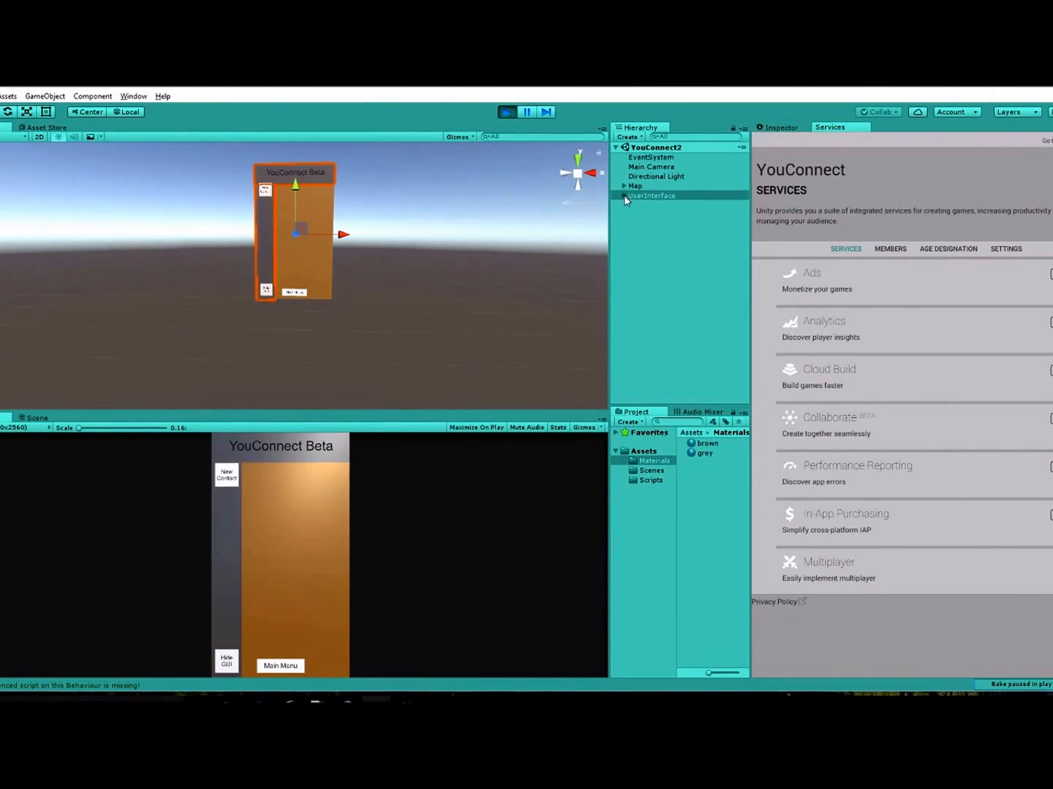
Expand UserInterface and Map in the Hierarchy and list the Assets > Scripts folder.
click(623, 196)
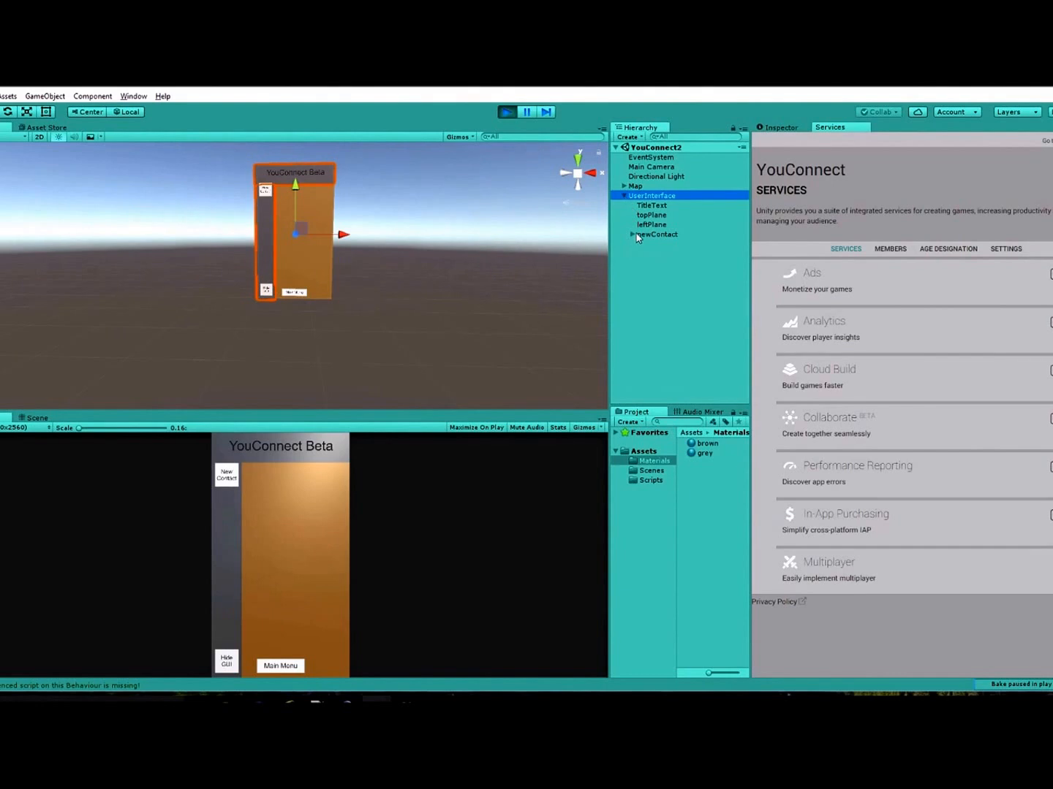
click(624, 186)
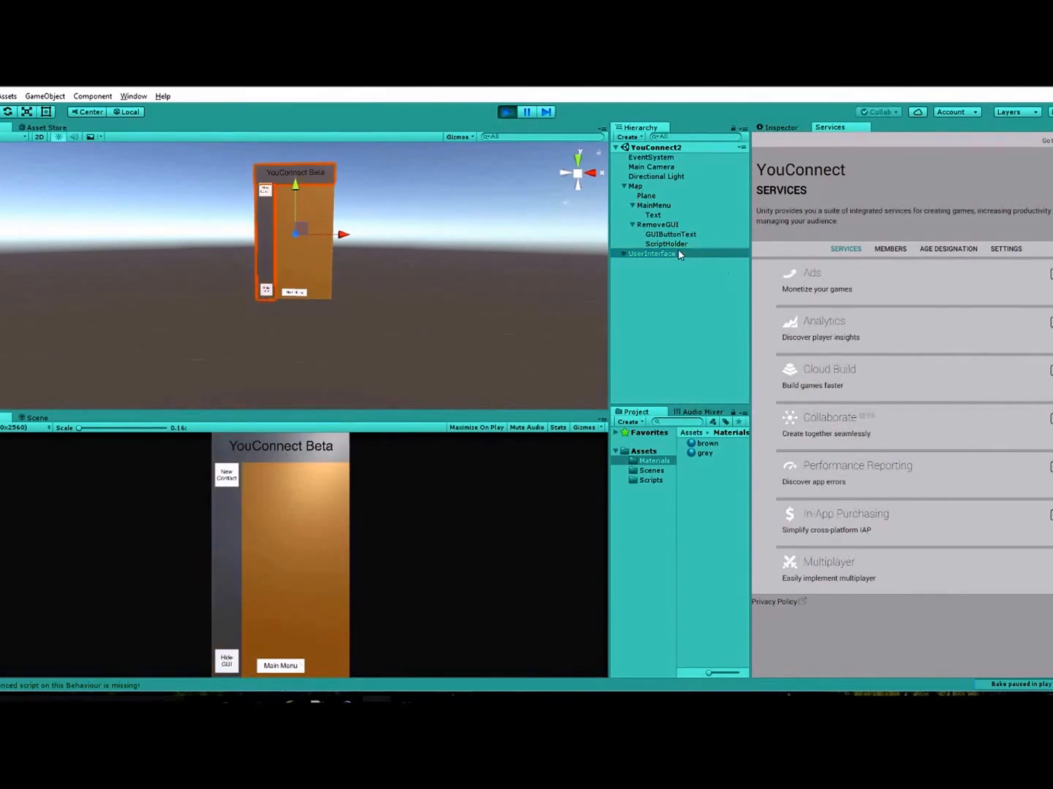
click(667, 242)
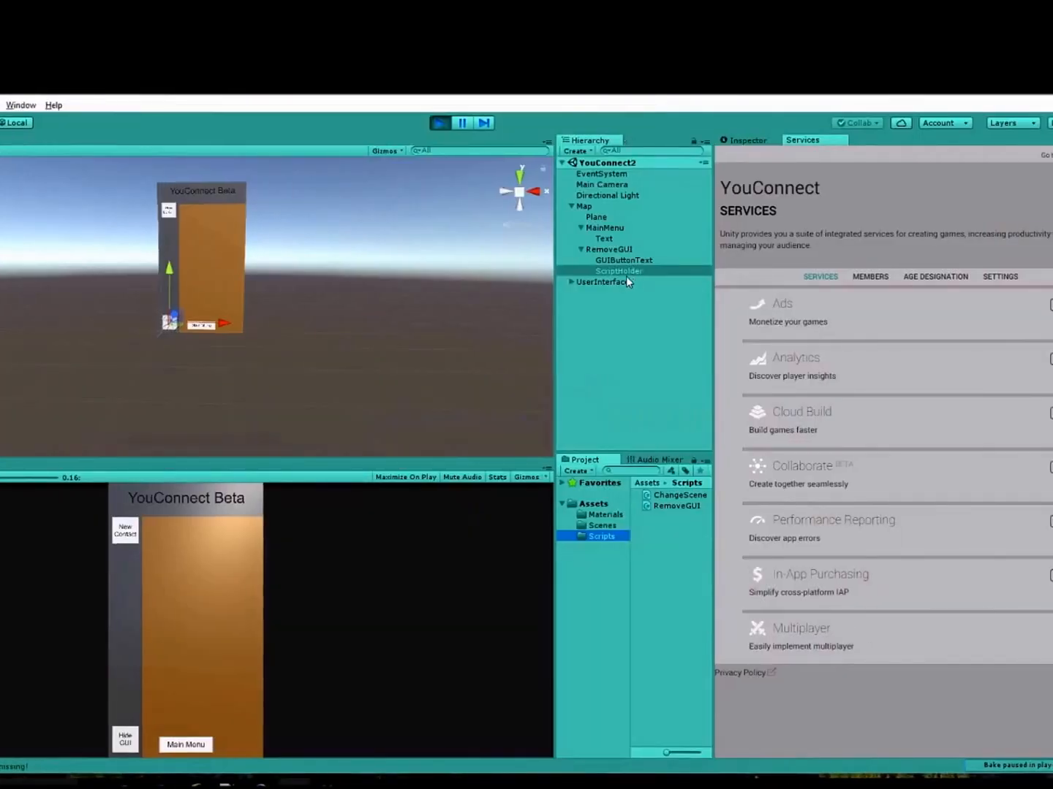
Select the RemoveGUI script asset, then the RemoveGUI button object in the Hierarchy.
click(678, 494)
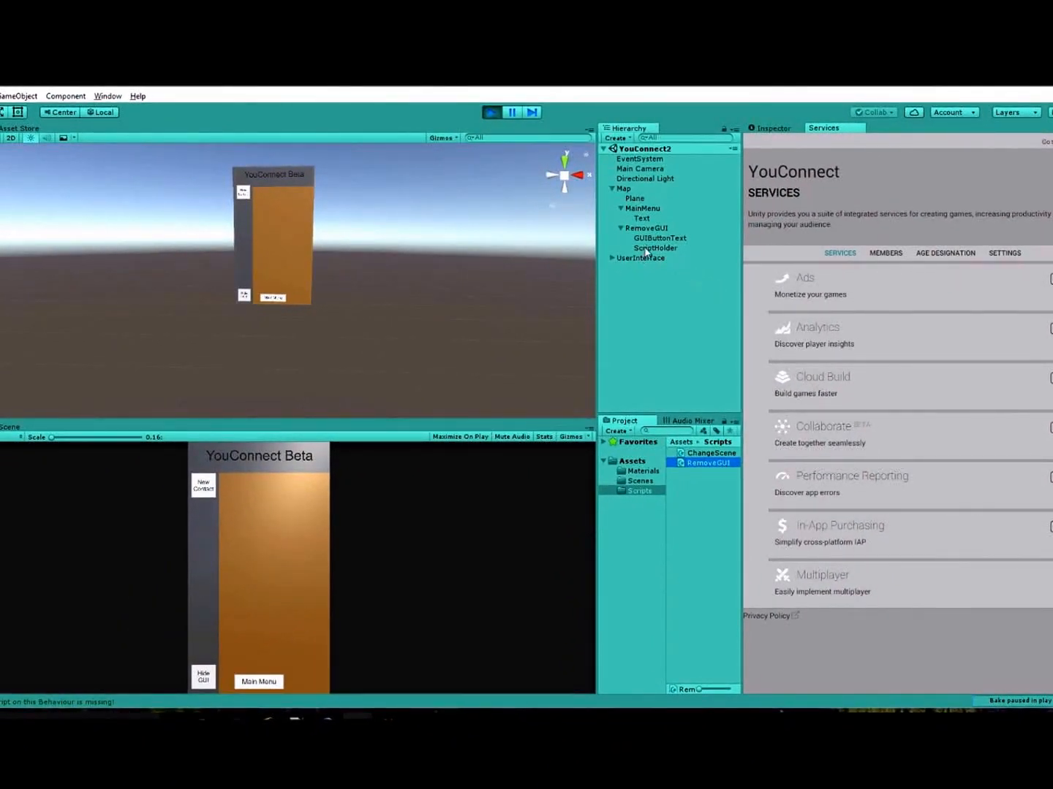
click(646, 228)
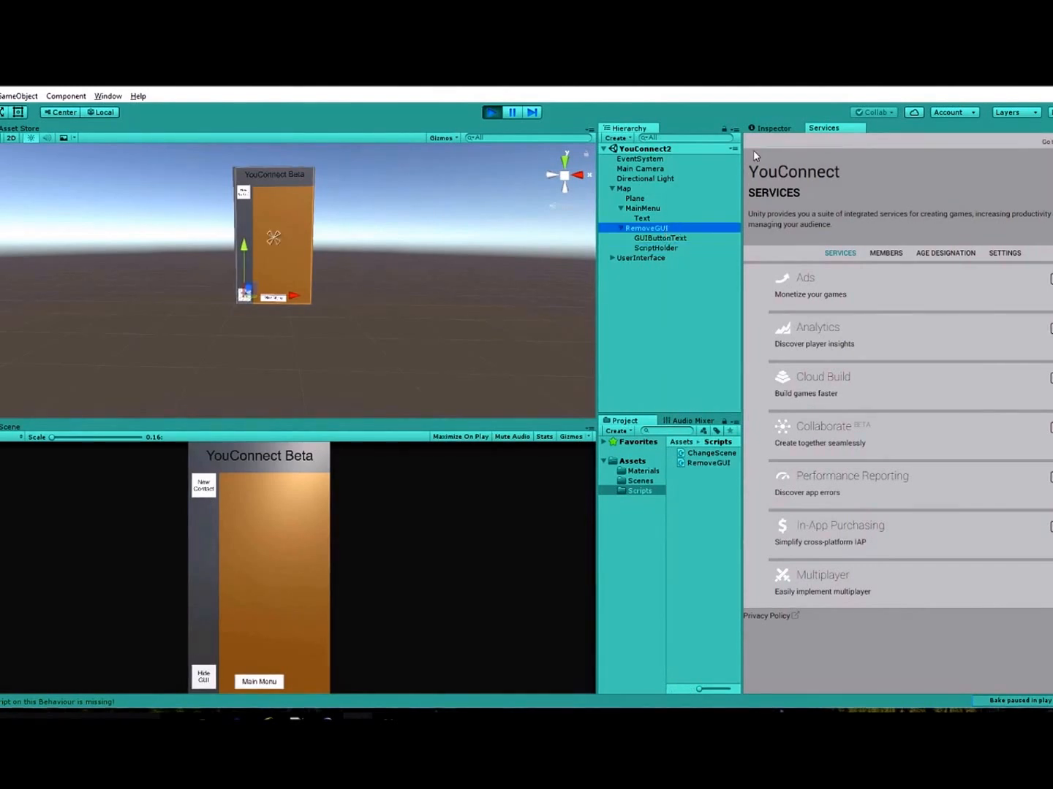
Assign ScriptHolder to the RemoveGUI button's On Click entry and pick the RemoveGUI > GUI function.
click(772, 129)
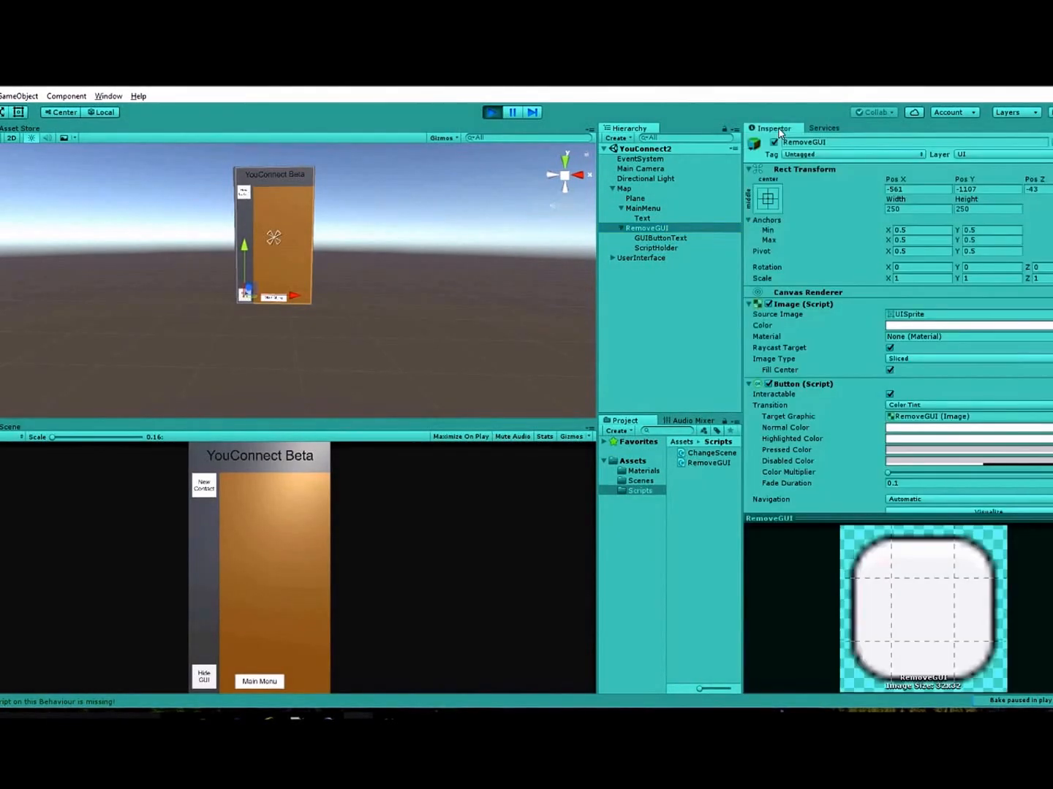
scroll(down, 3)
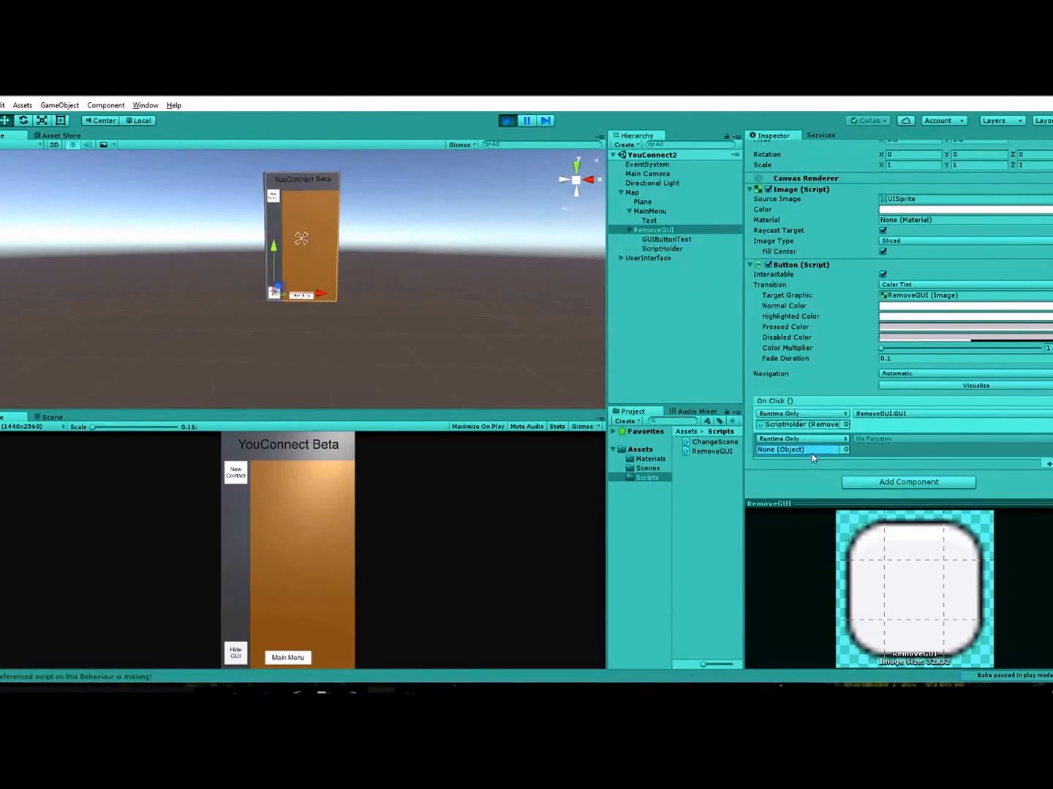
click(801, 450)
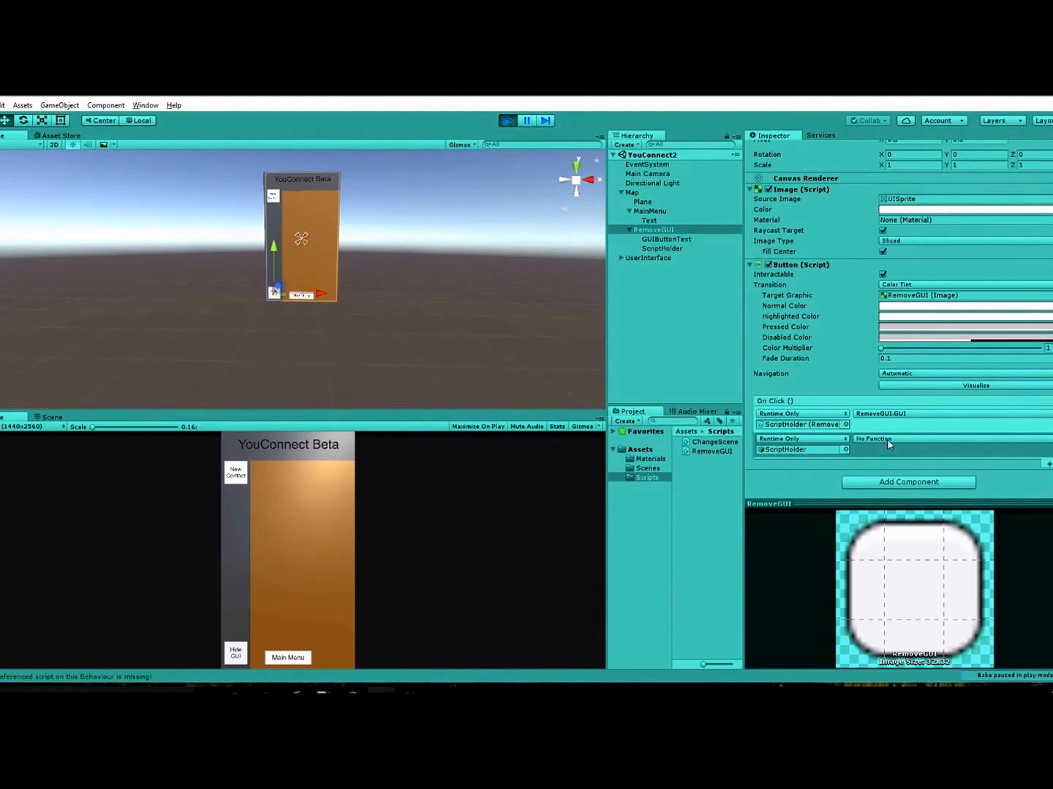
click(899, 439)
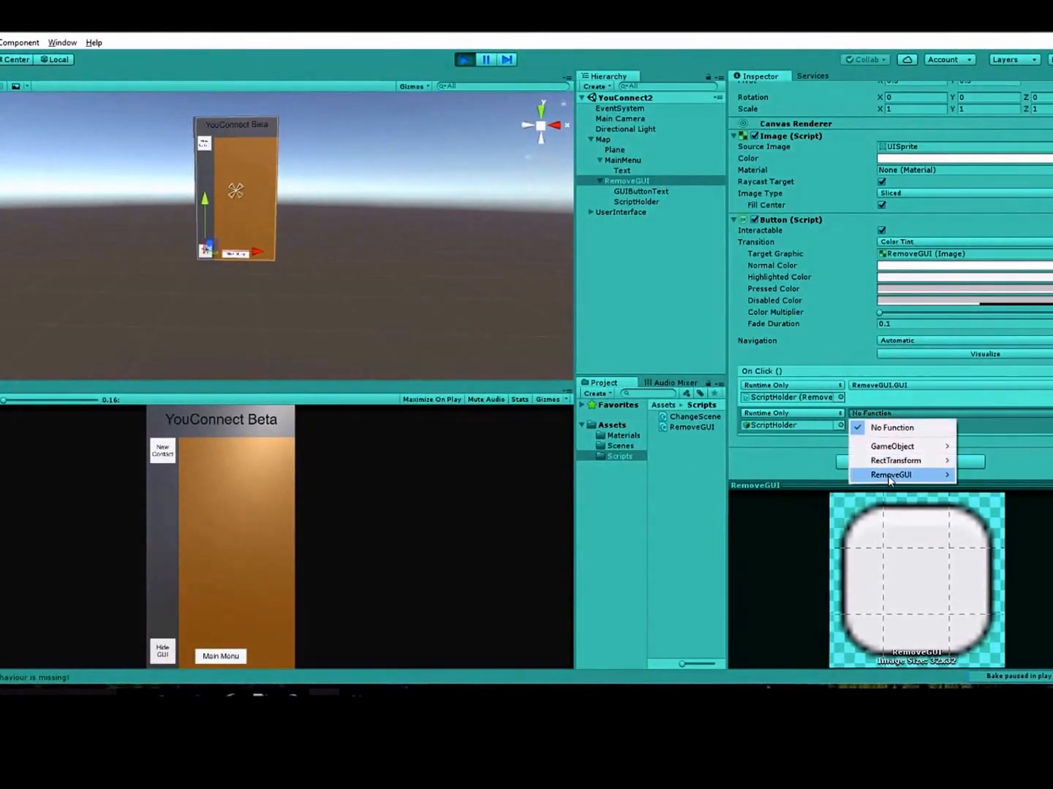
click(890, 475)
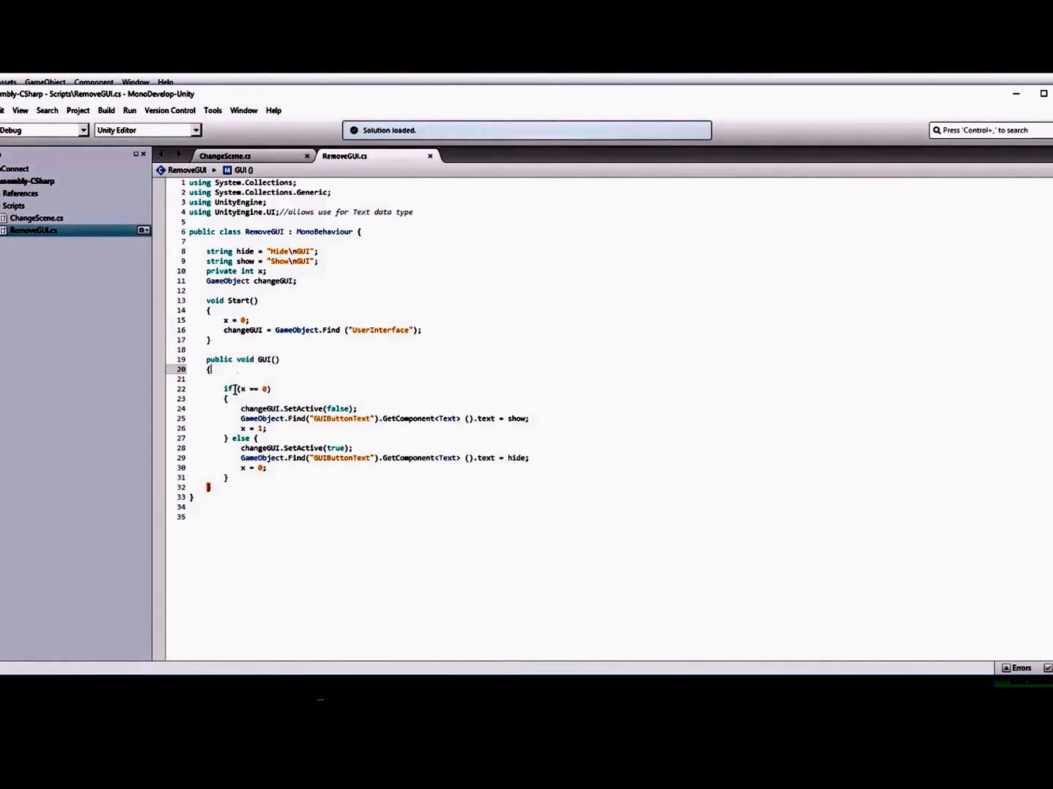
Scroll RemoveGUI.cs to review the GUI() method toggling UserInterface and the button text.
scroll(down, 3)
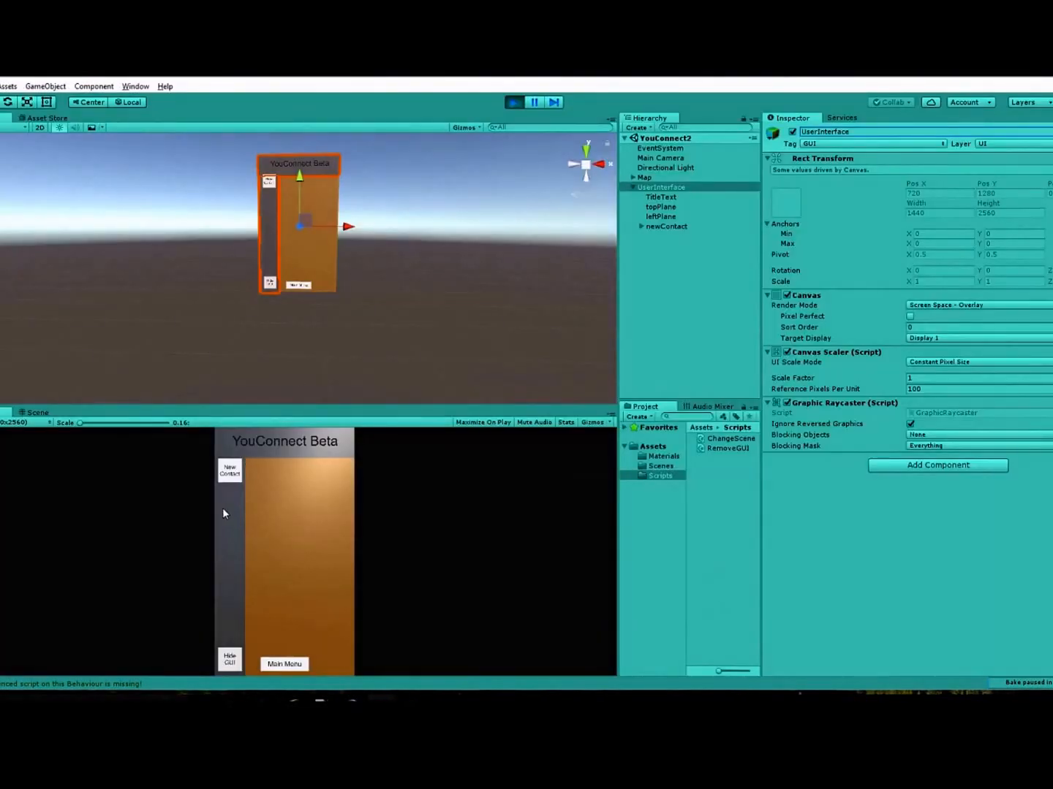
mouse_move(373, 448)
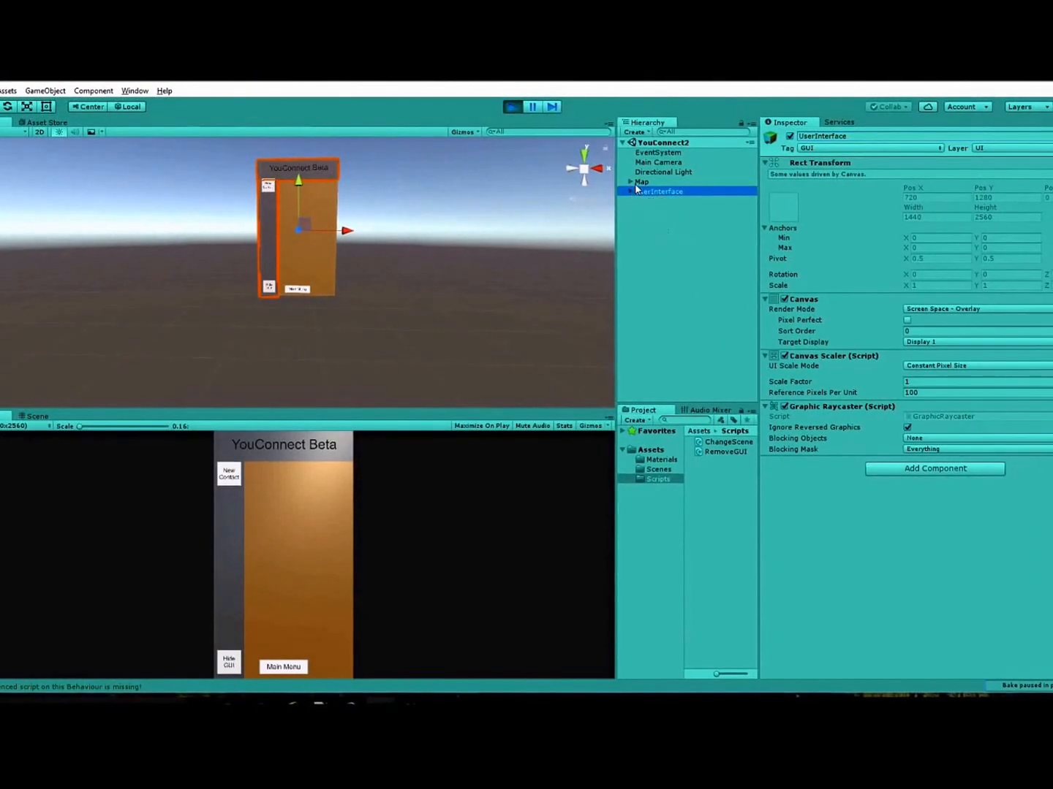
Expand Map in the Hierarchy and select the RemoveGUI button object.
click(630, 182)
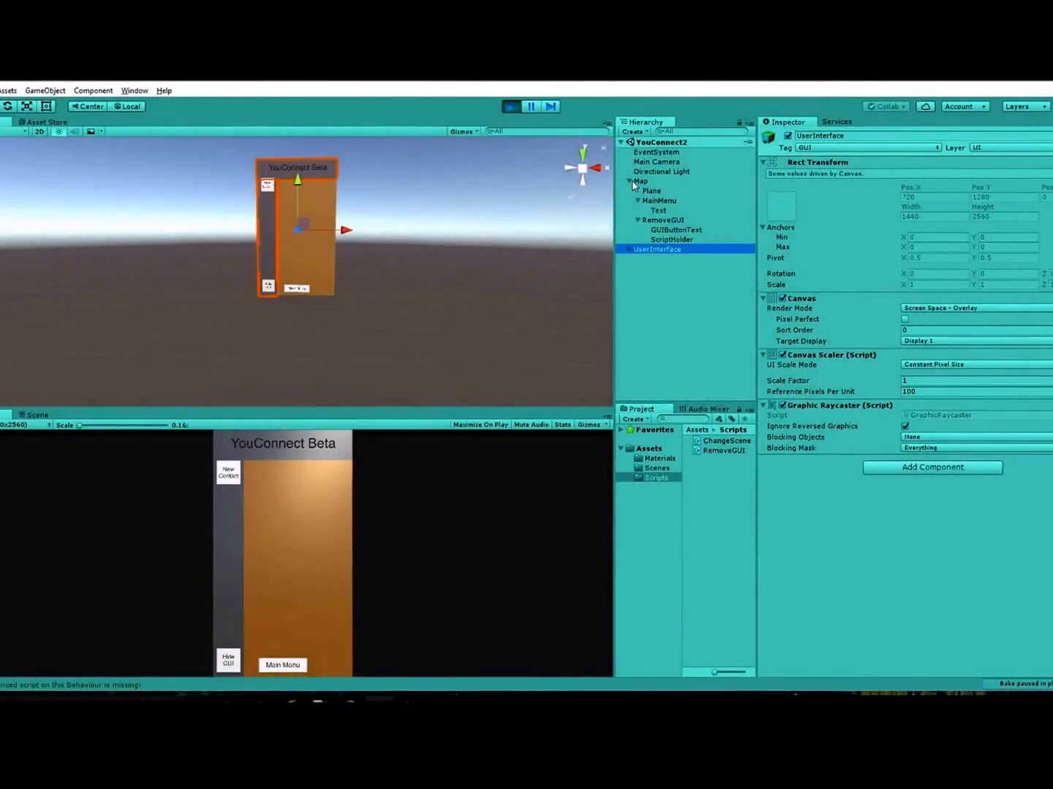
click(663, 221)
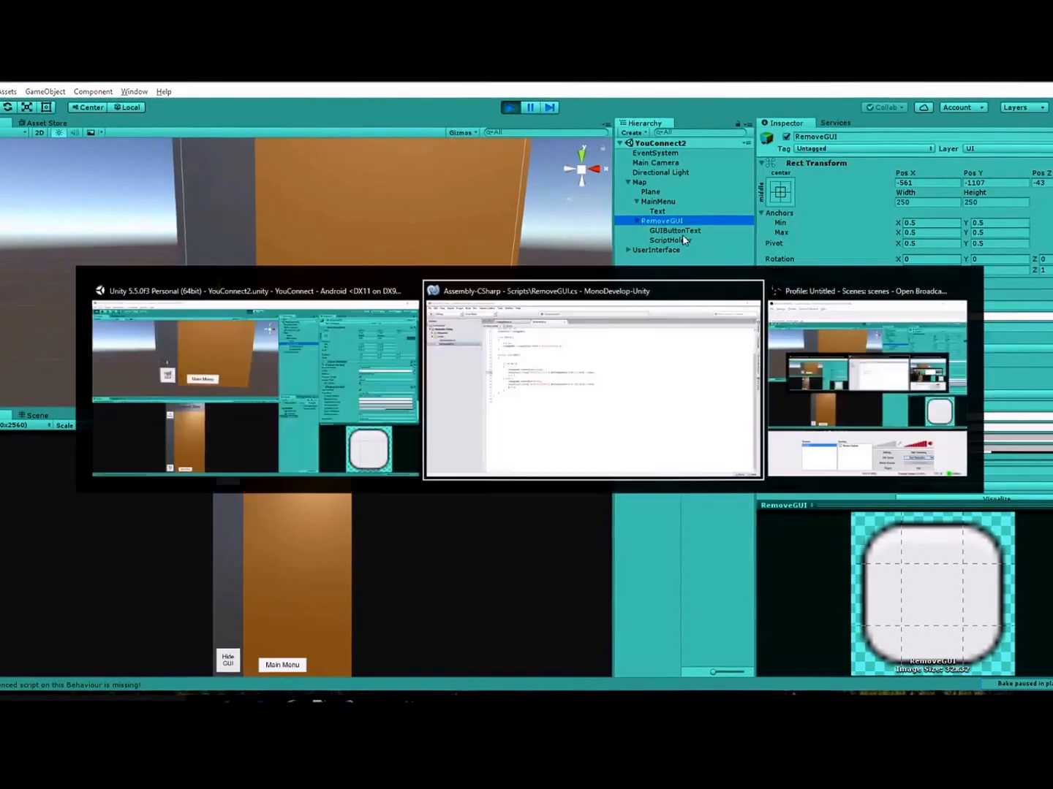
Switch to MonoDevelop and scroll RemoveGUI.cs to the hide/show text string declarations.
click(592, 291)
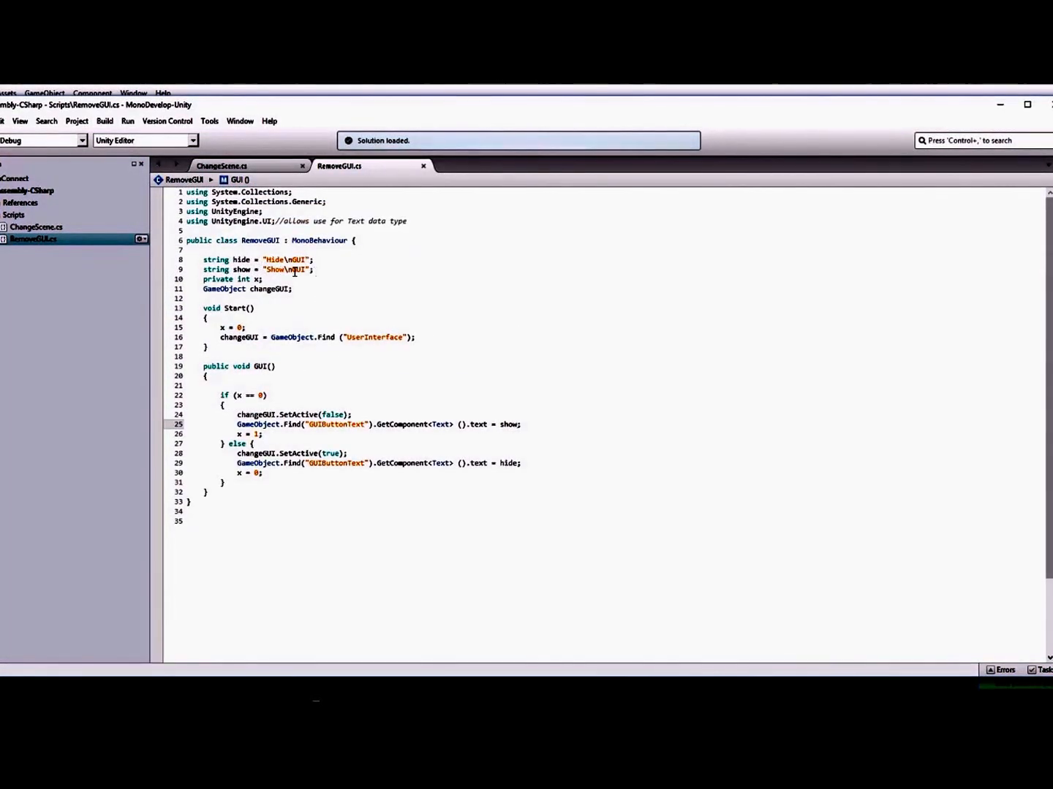
scroll(down, 3)
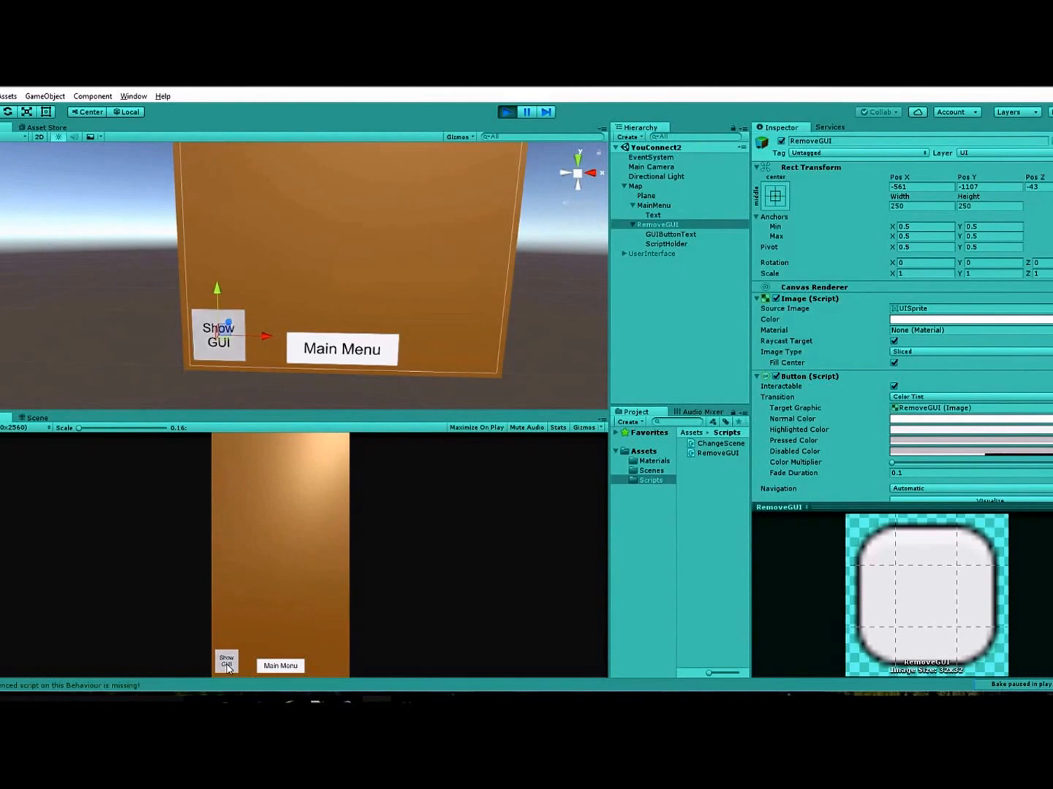
Bring the hidden YouConnect Beta interface back with the Show GUI button in Play mode.
click(227, 662)
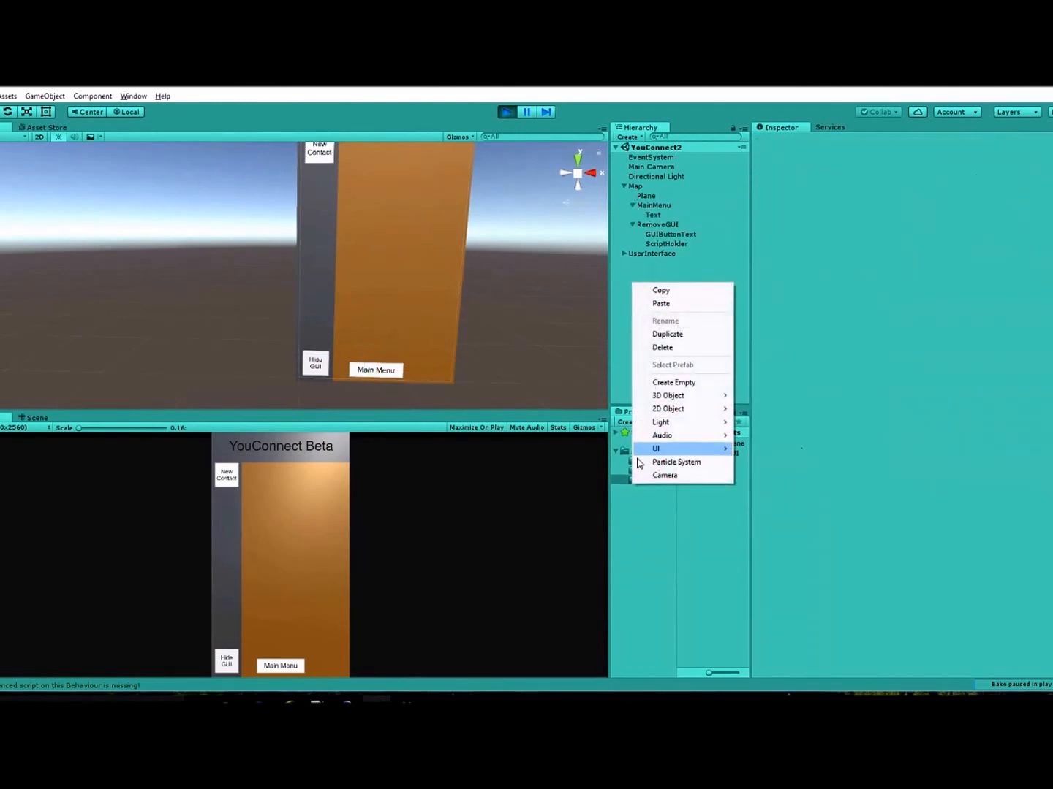
mouse_move(655, 449)
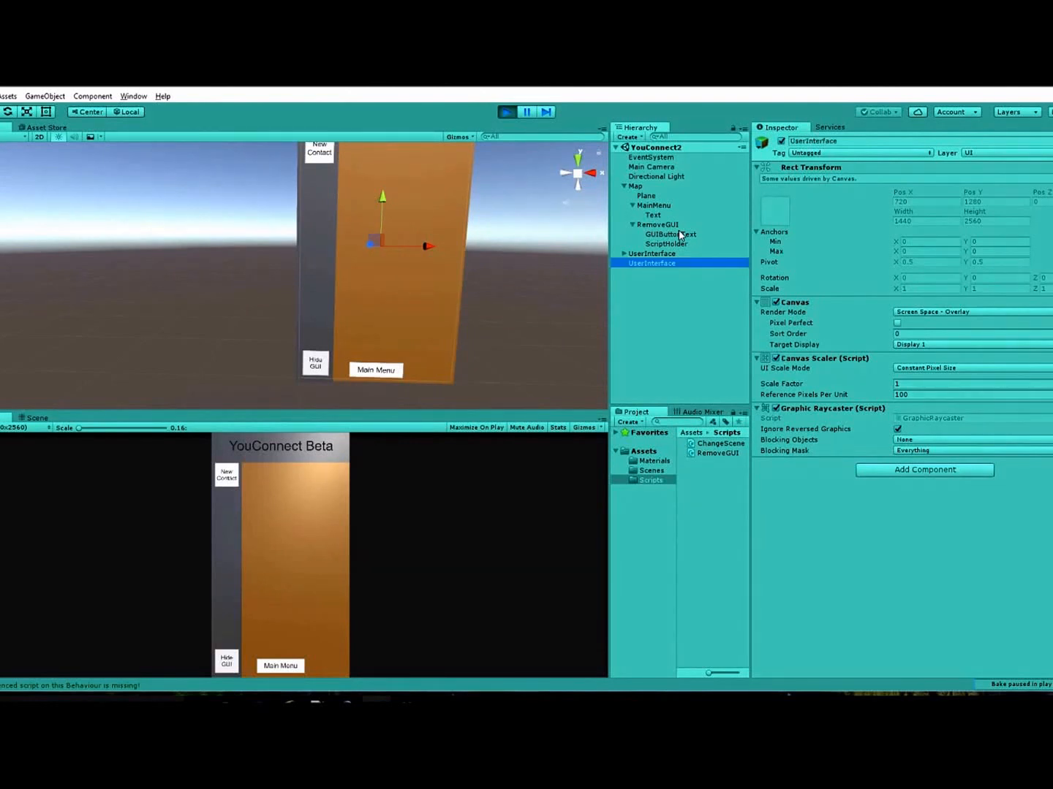
Collapse the original UserInterface and select the new UserInterface canvas in the Hierarchy.
right_click(651, 263)
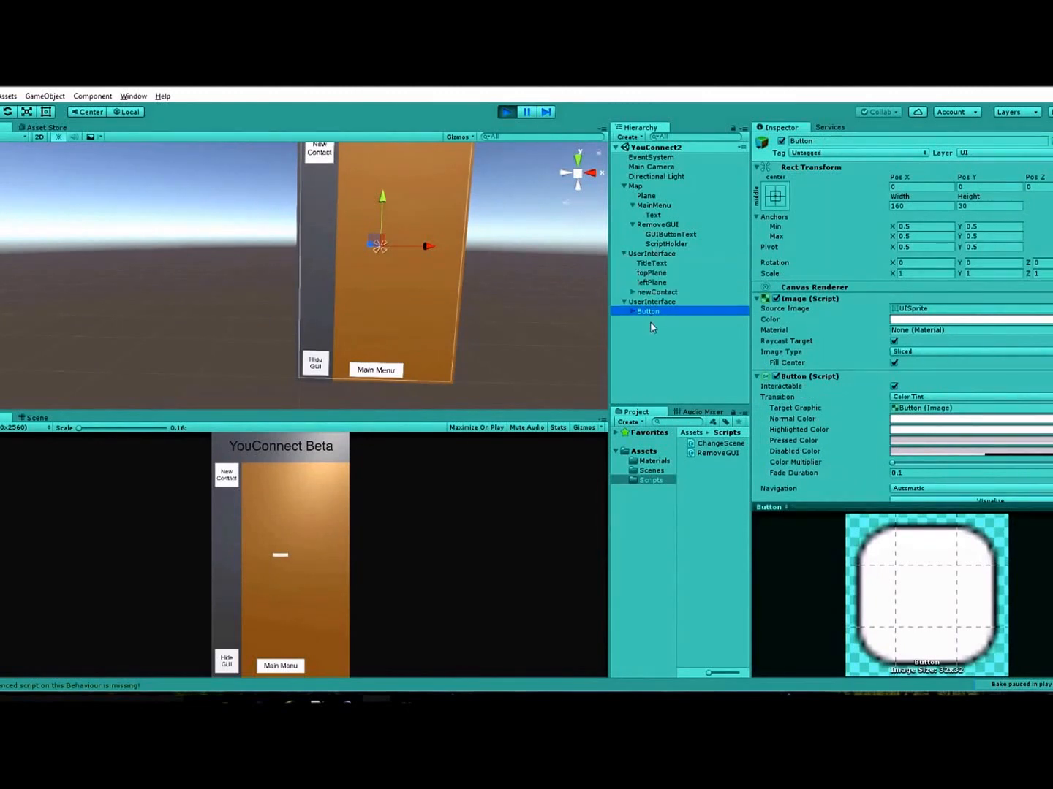
click(652, 254)
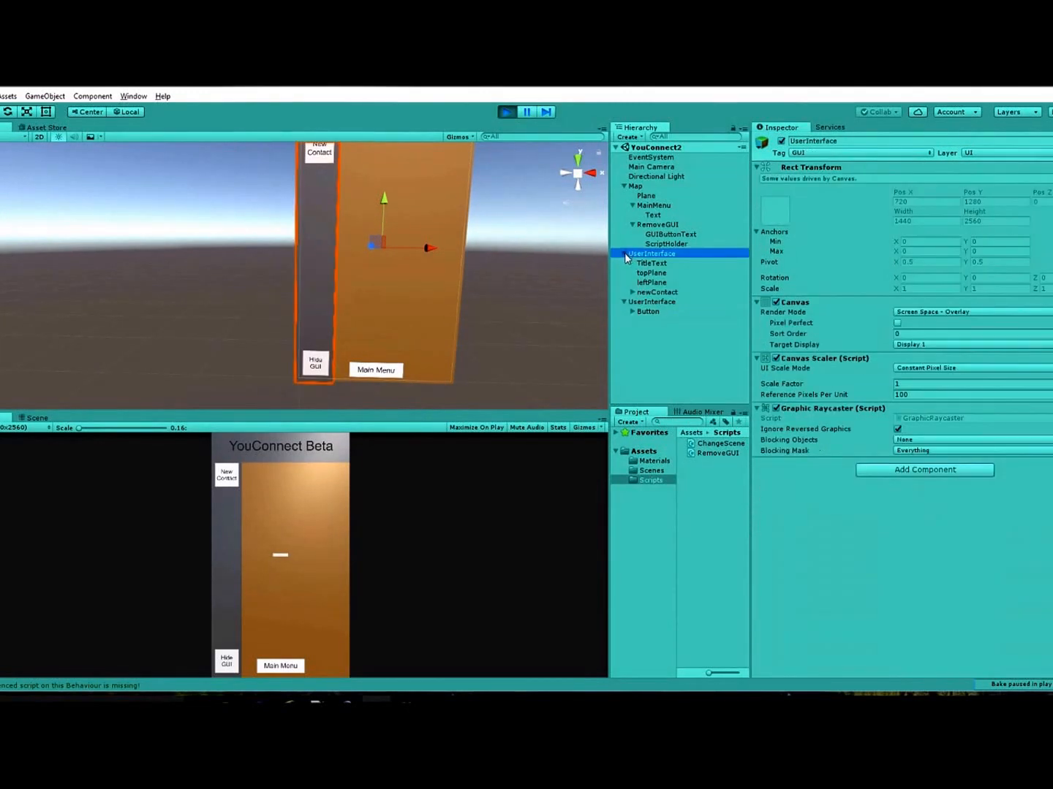
click(625, 204)
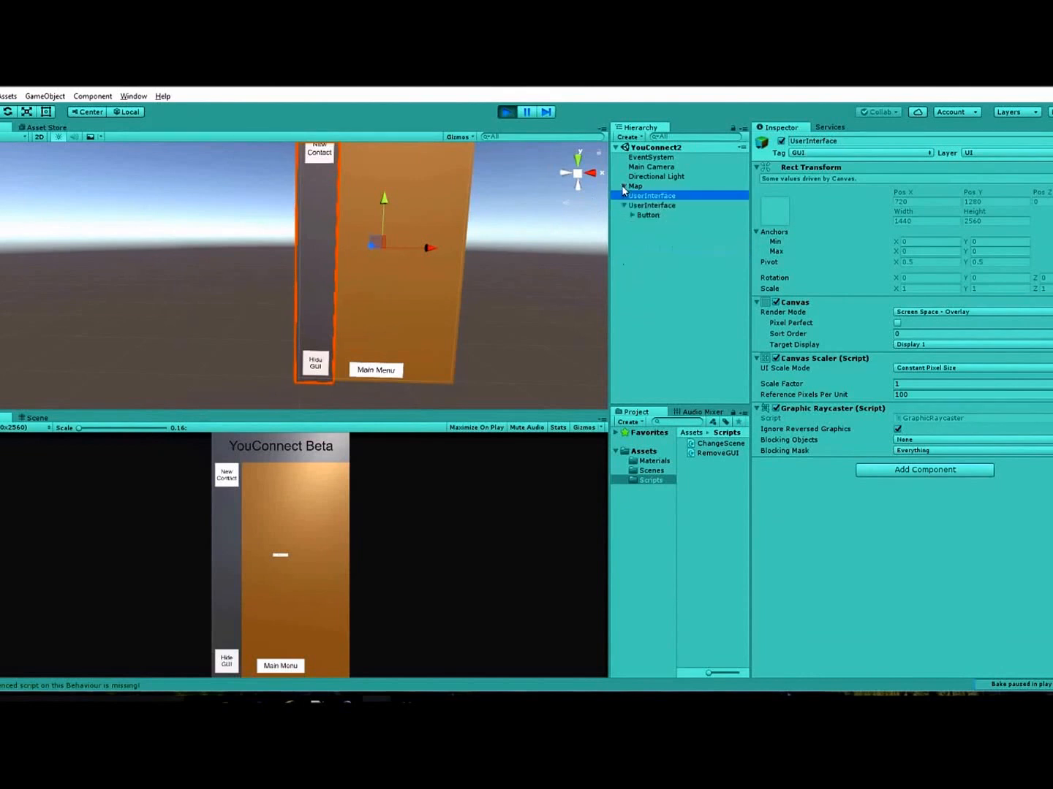
click(634, 185)
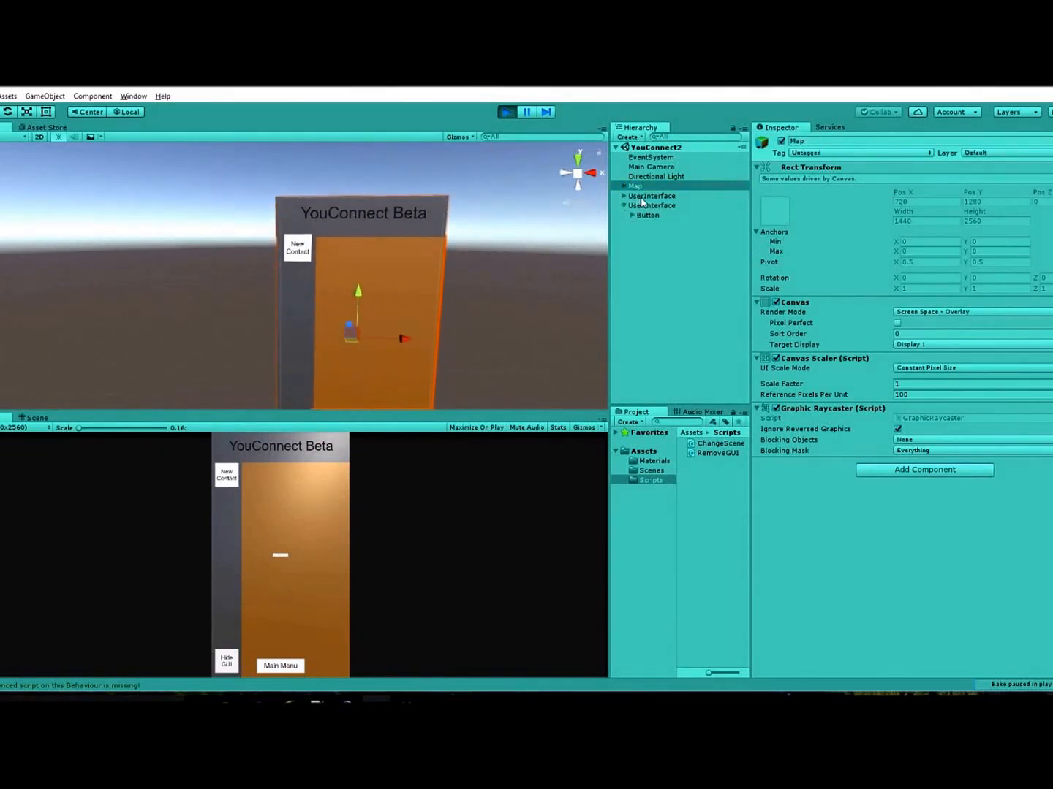
click(652, 196)
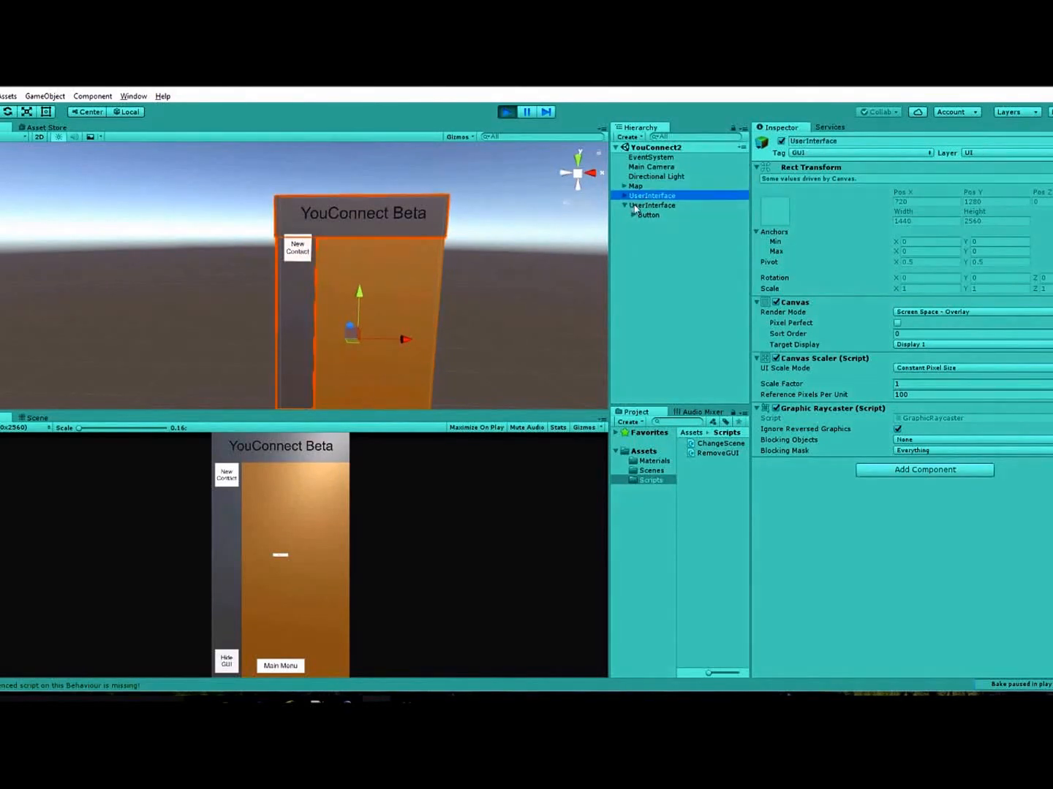
click(652, 204)
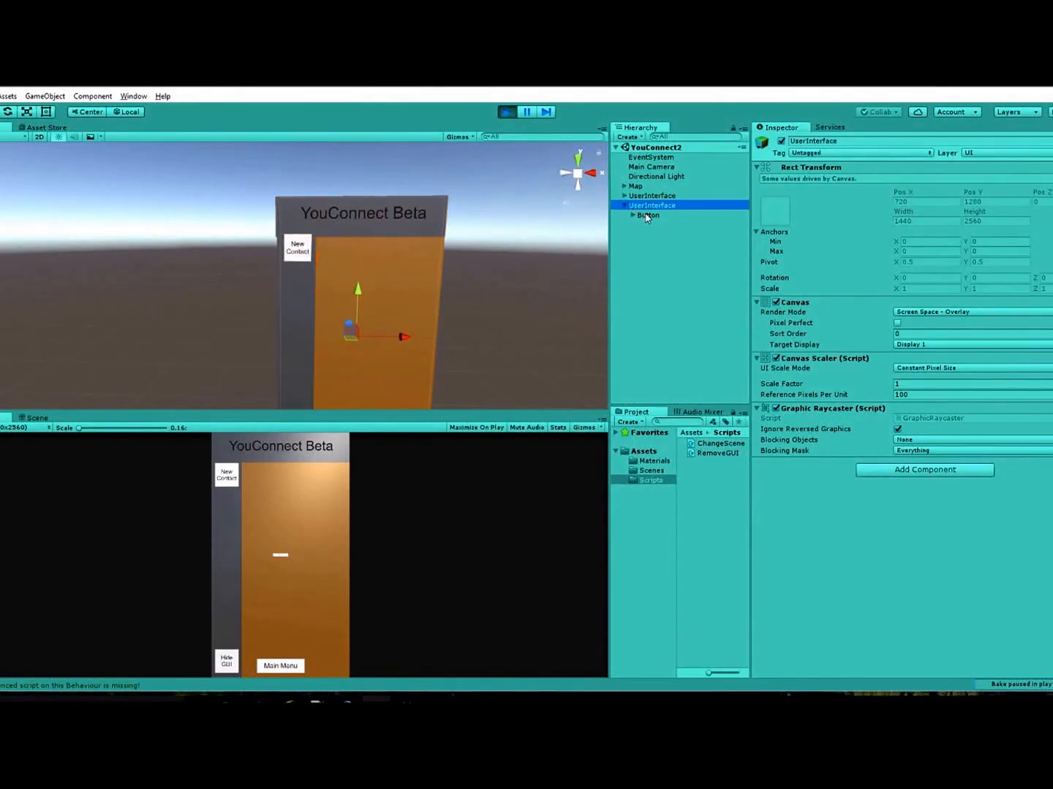
Add a UI Button to the new UserInterface canvas and expand it to reveal its Text child.
right_click(649, 215)
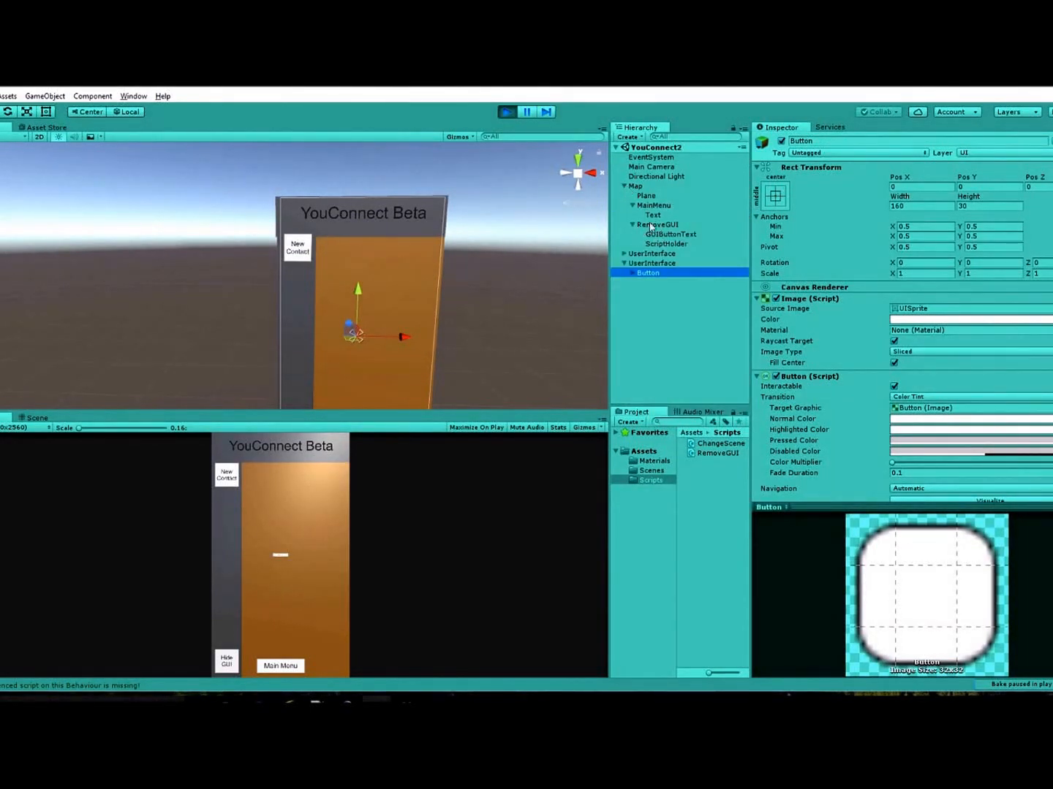
click(658, 225)
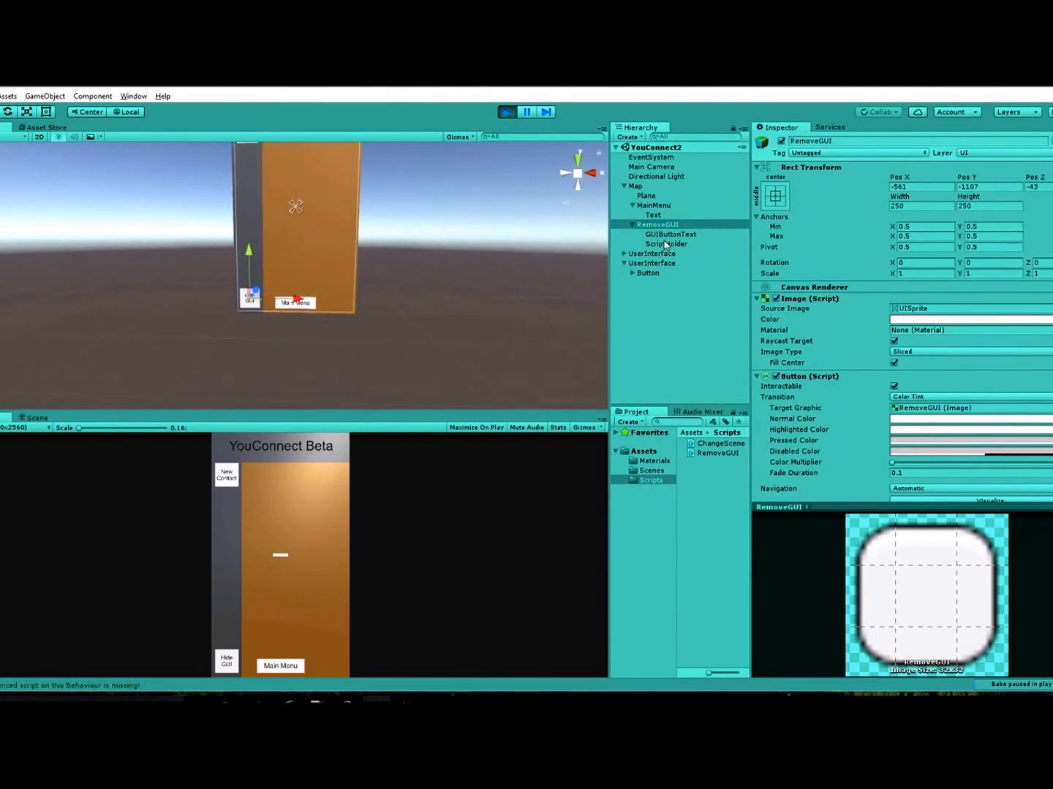
click(670, 234)
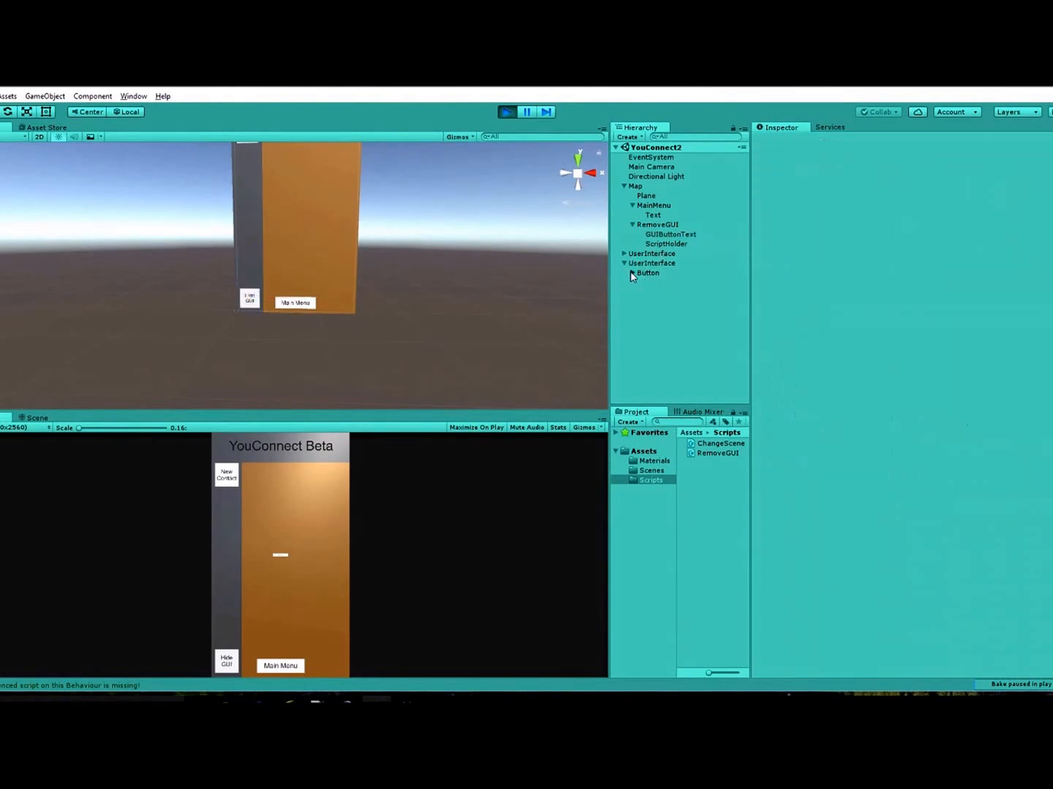
click(652, 282)
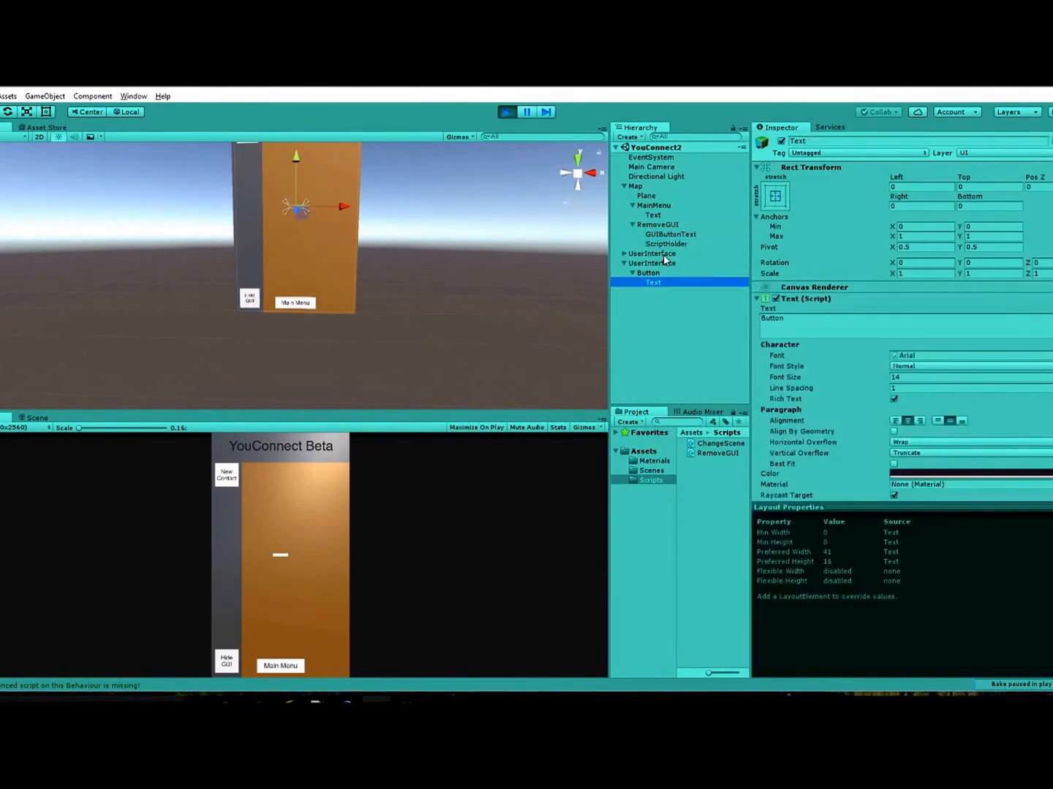
click(665, 242)
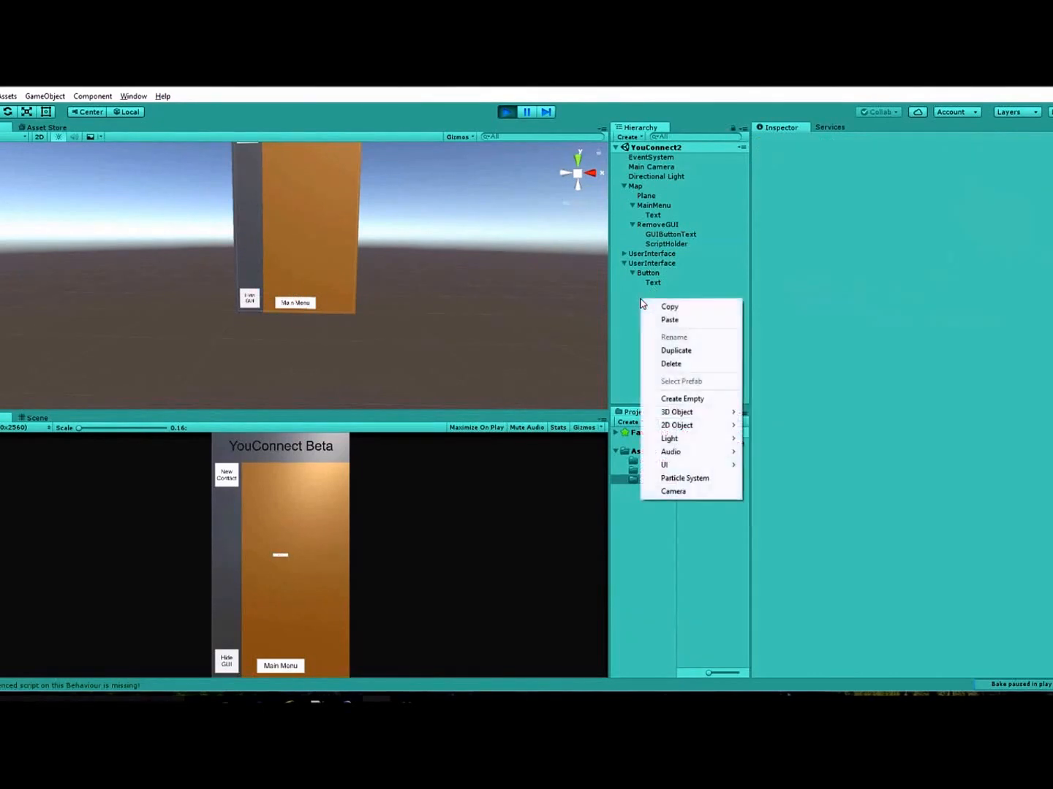
mouse_move(682, 398)
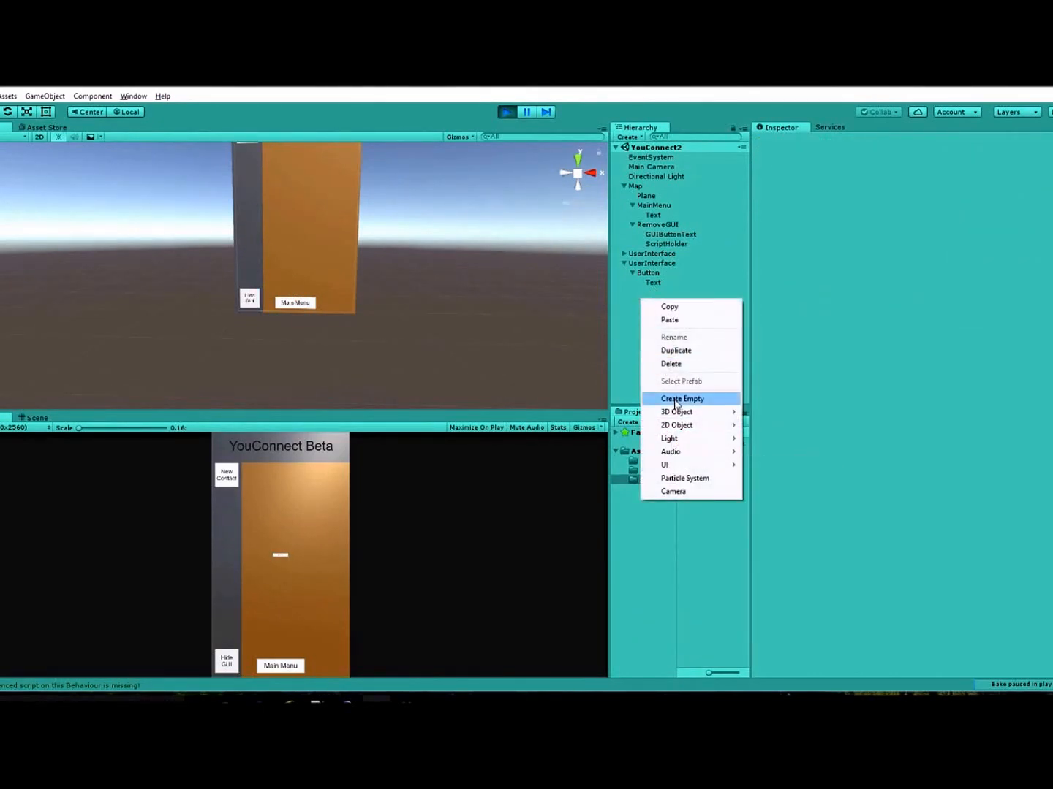
Create an empty object and rename it ScriptHolder.
click(681, 397)
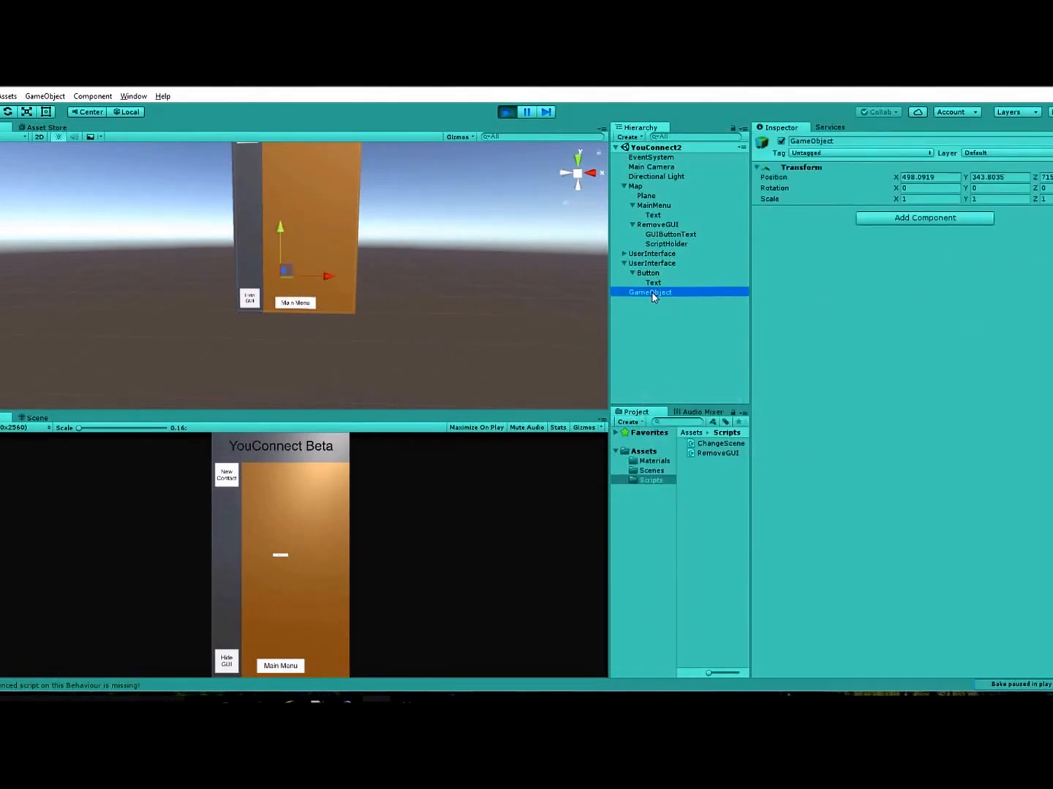
double_click(649, 293)
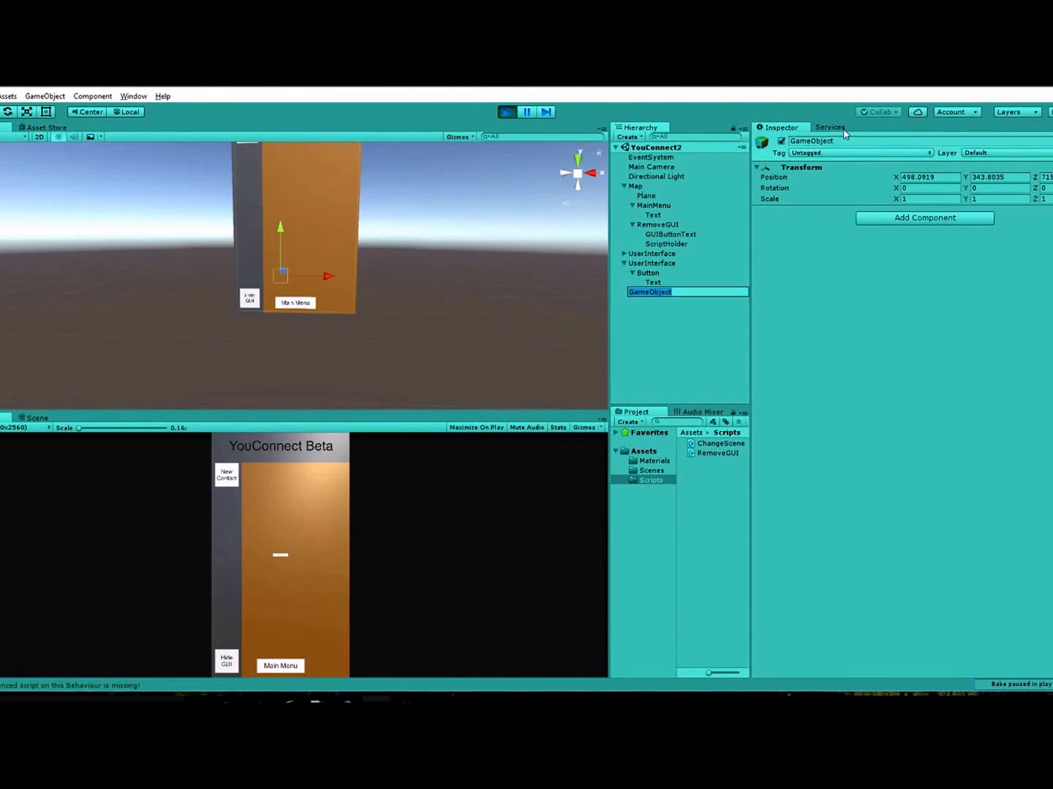
text(Scre)
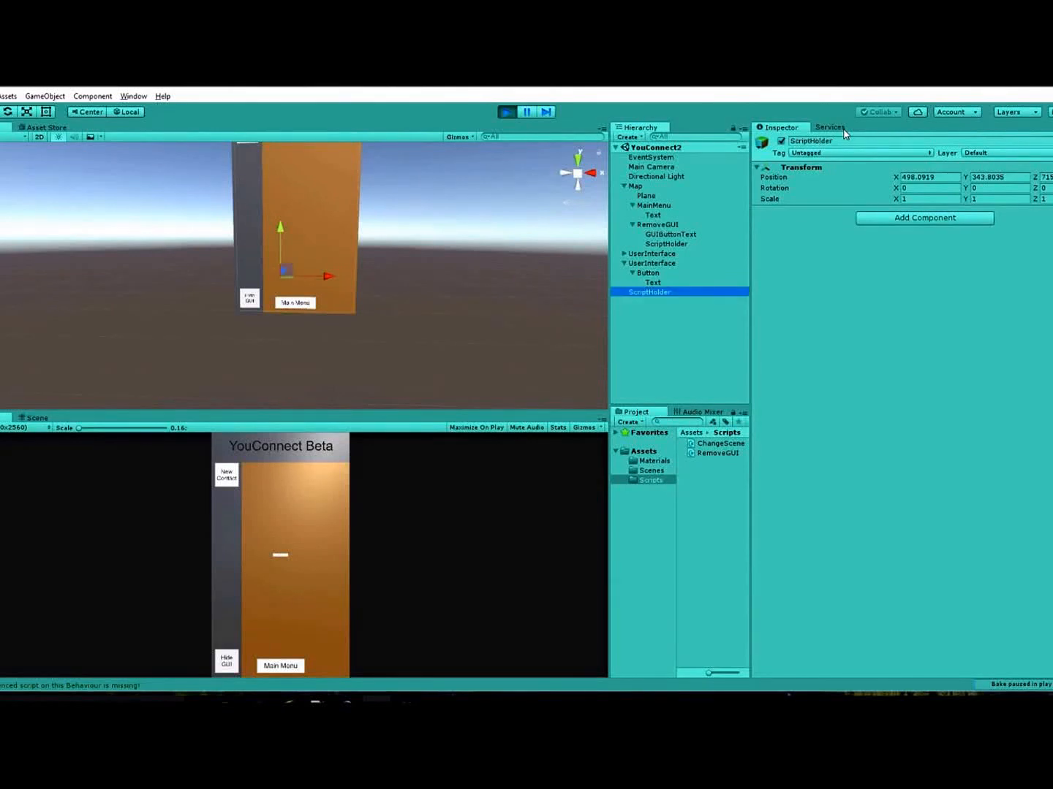
Attach the RemoveGUI script to ScriptHolder and parent it under the new Button.
click(719, 454)
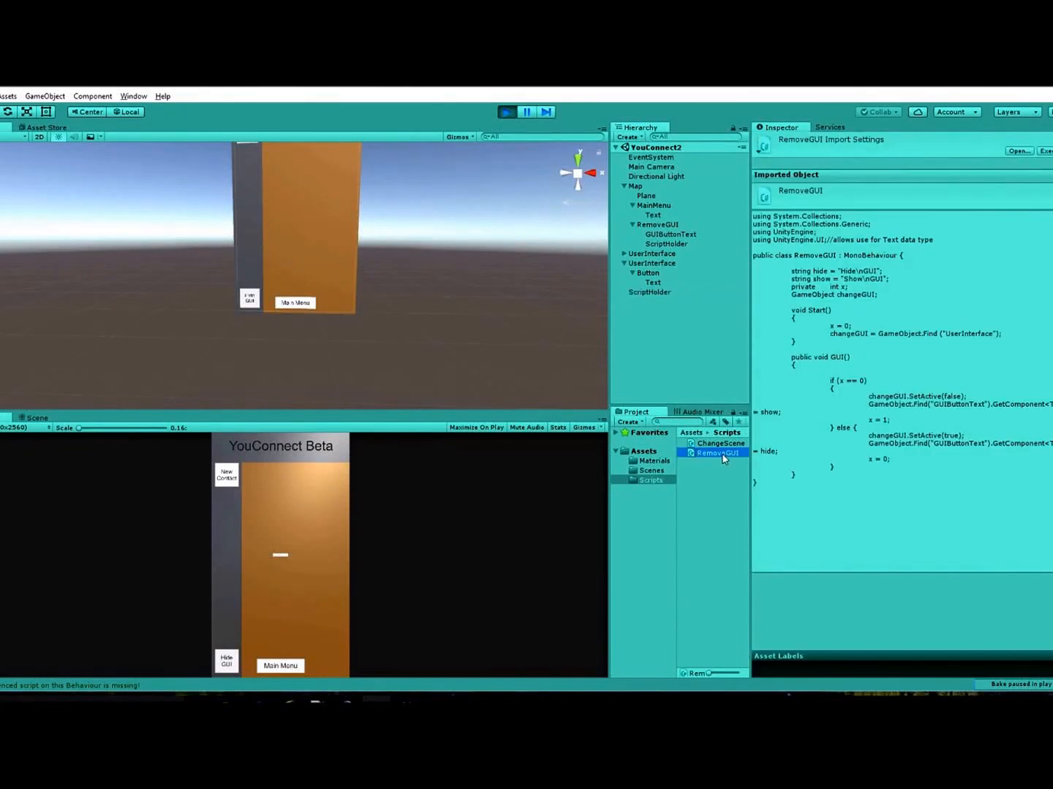
click(646, 292)
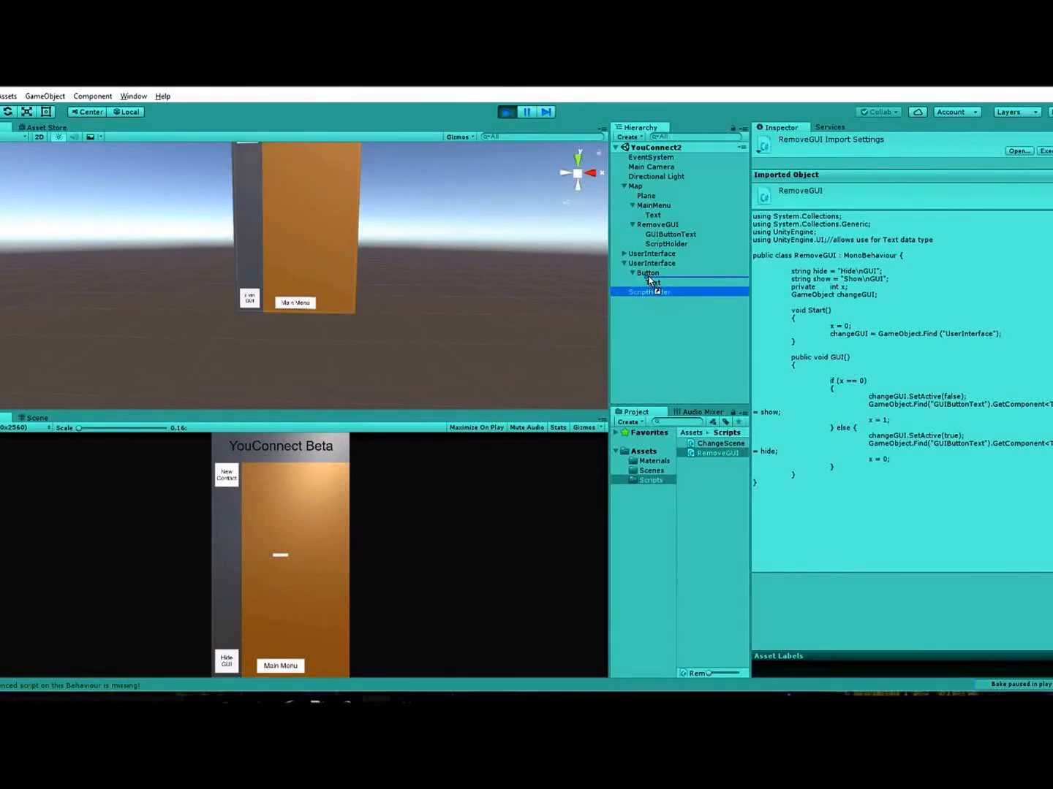
click(666, 282)
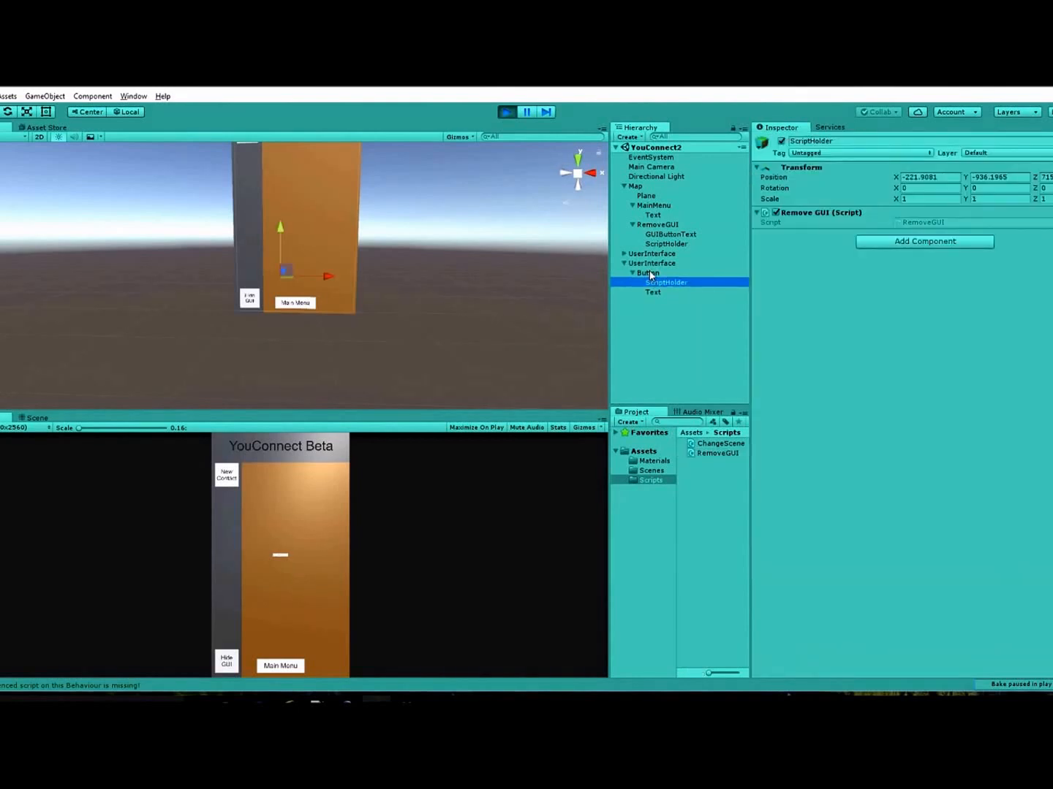
click(650, 272)
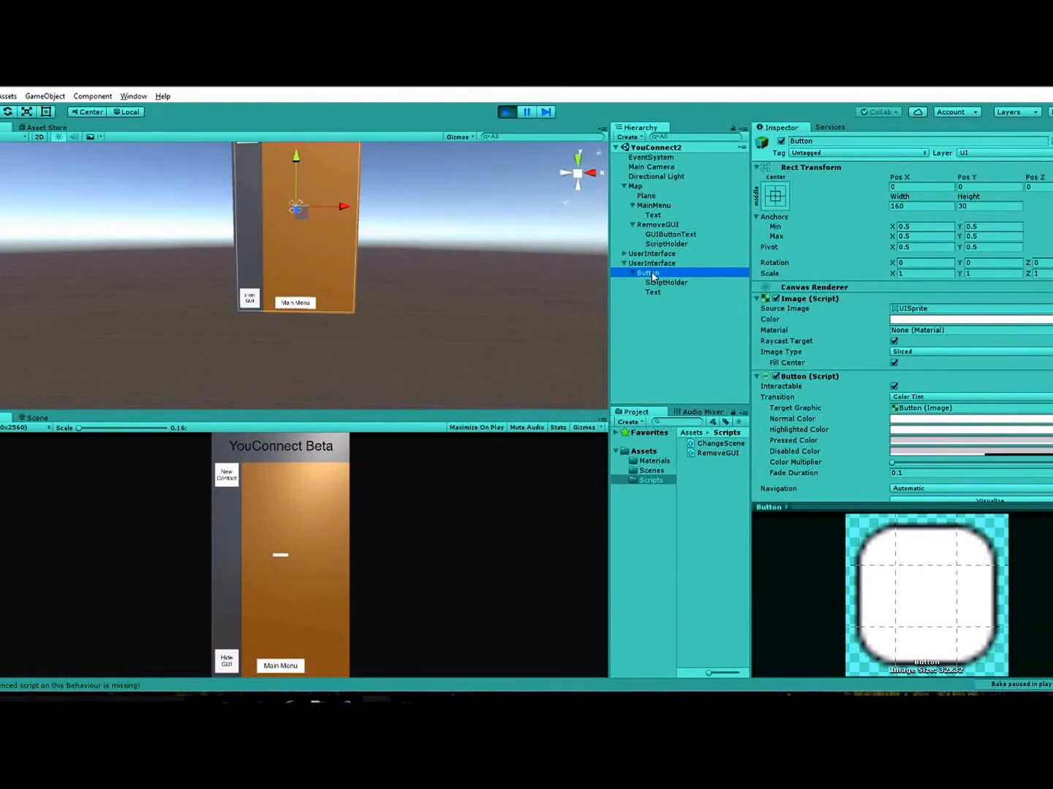
Set the Button's On Click to ScriptHolder's RemoveGUI GUI() function, then select the new UserInterface canvas.
scroll(down, 3)
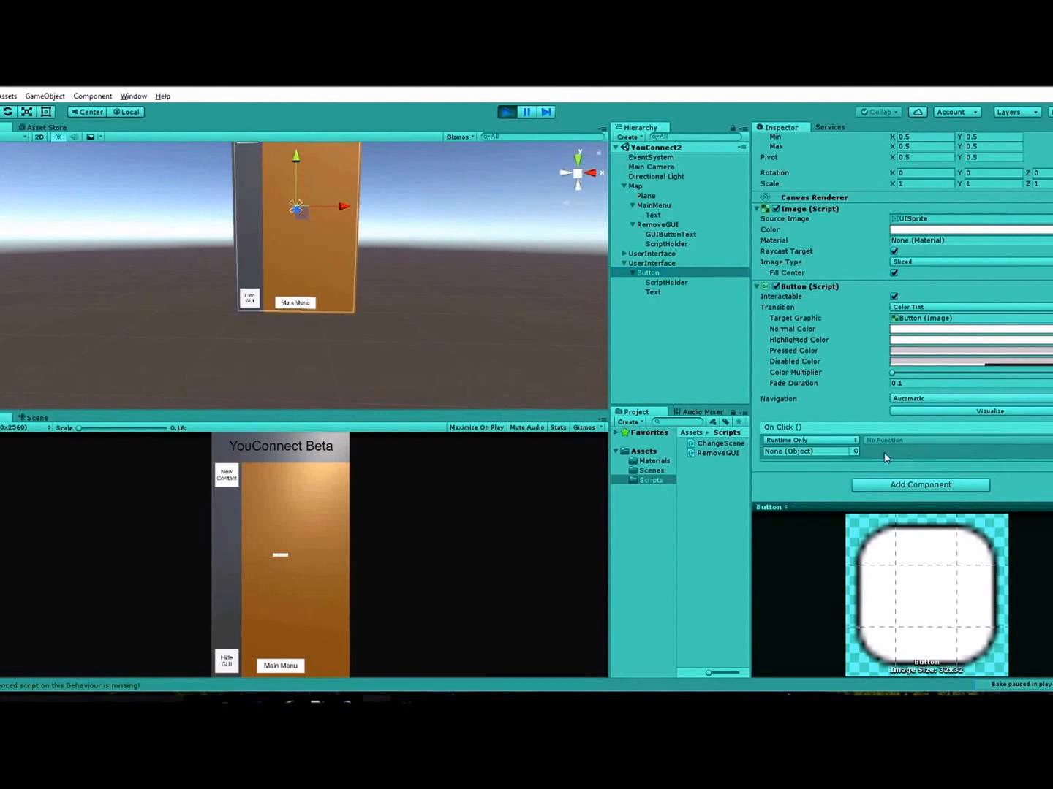
mouse_move(1023, 468)
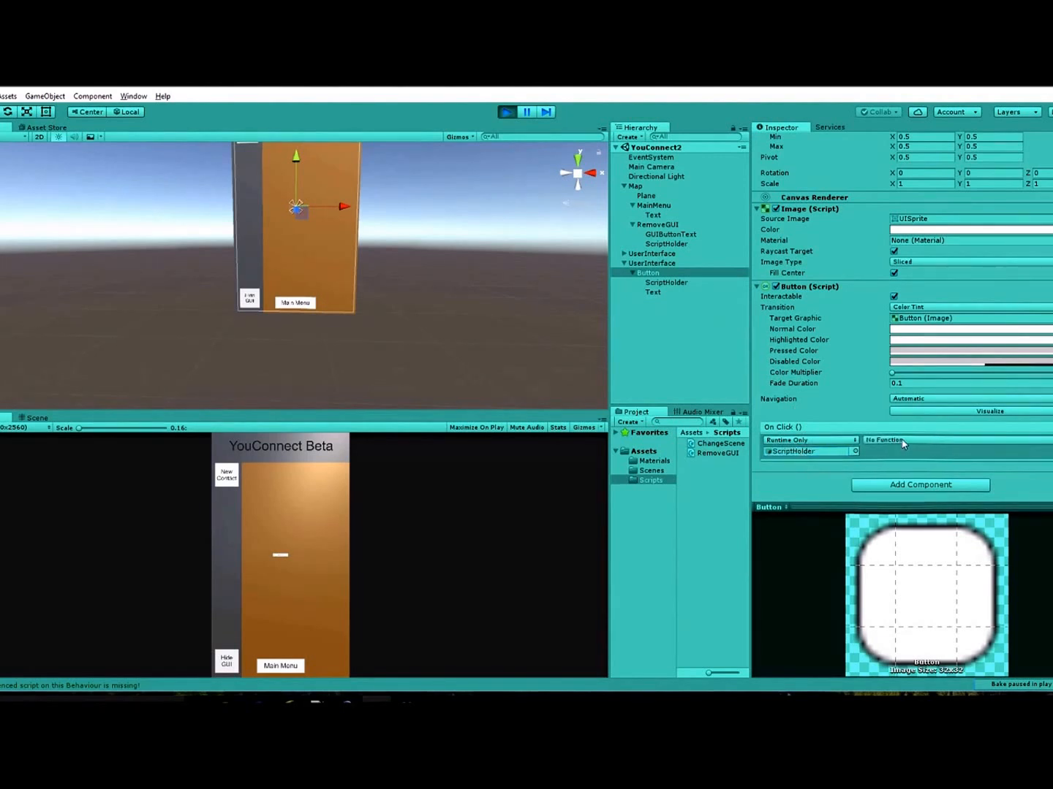
click(885, 440)
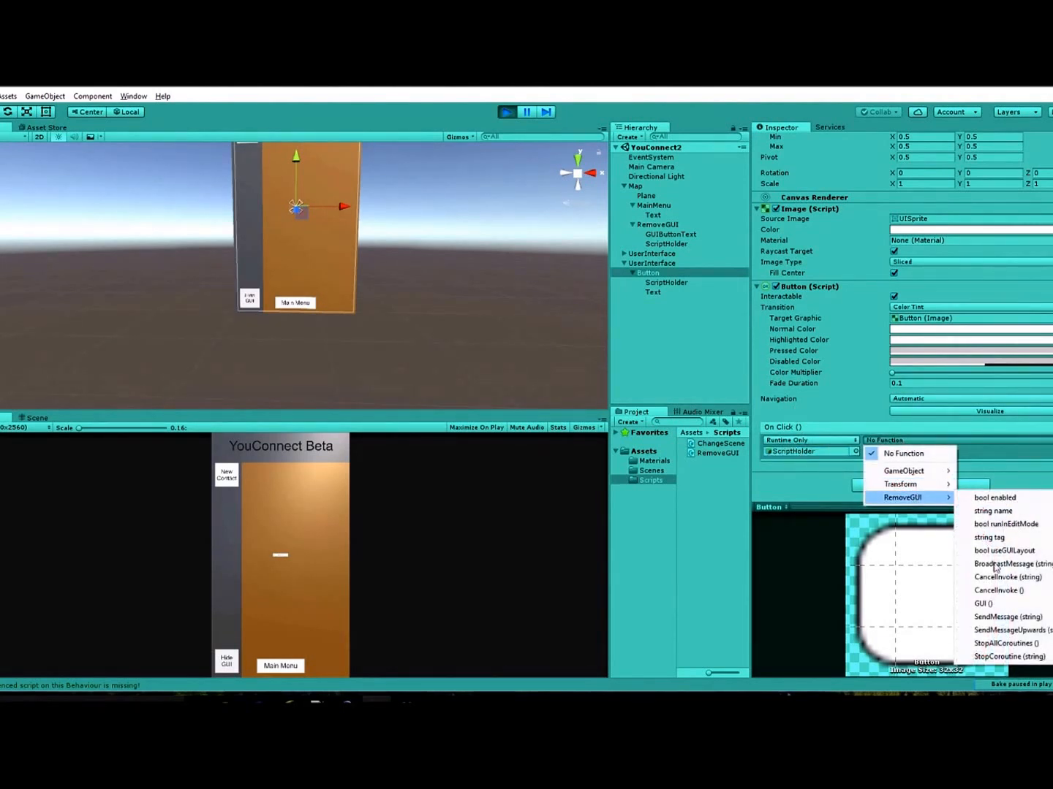
click(982, 603)
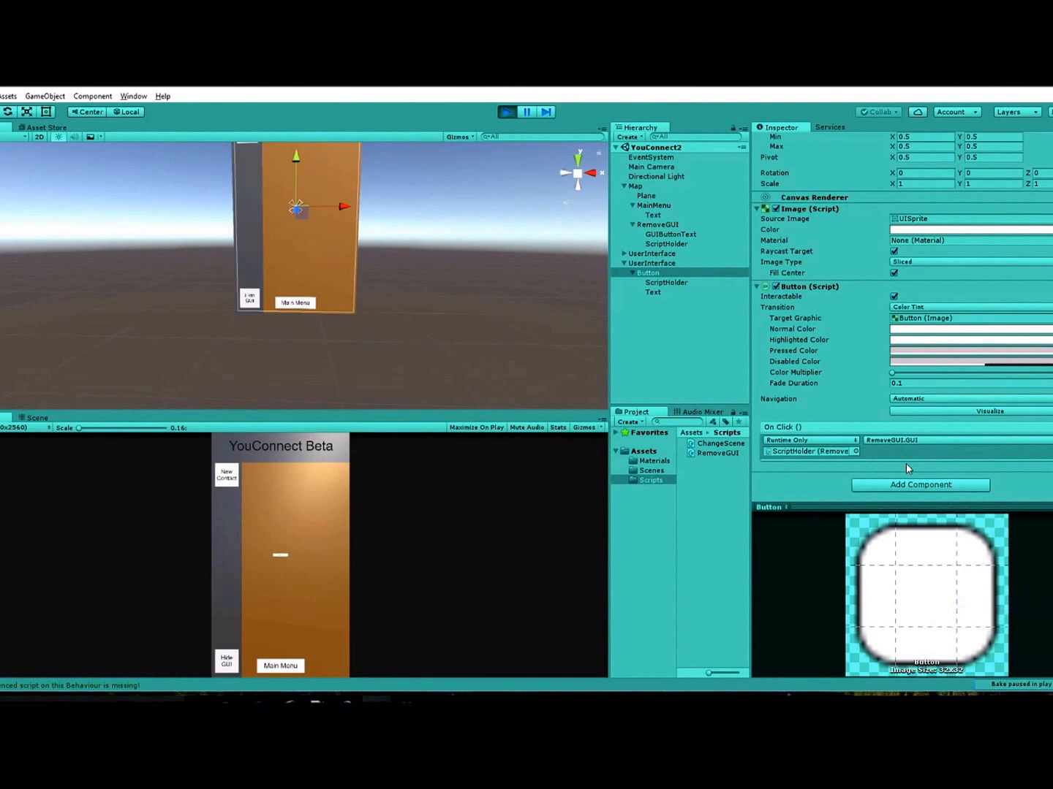
click(646, 272)
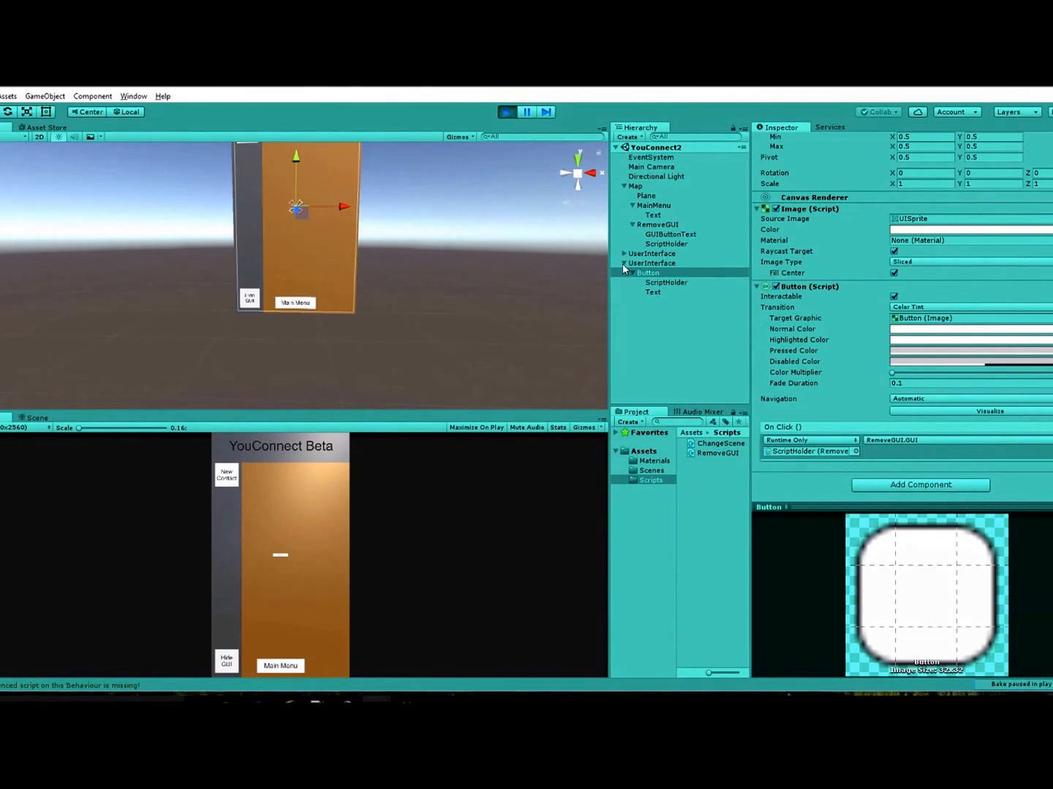
click(652, 263)
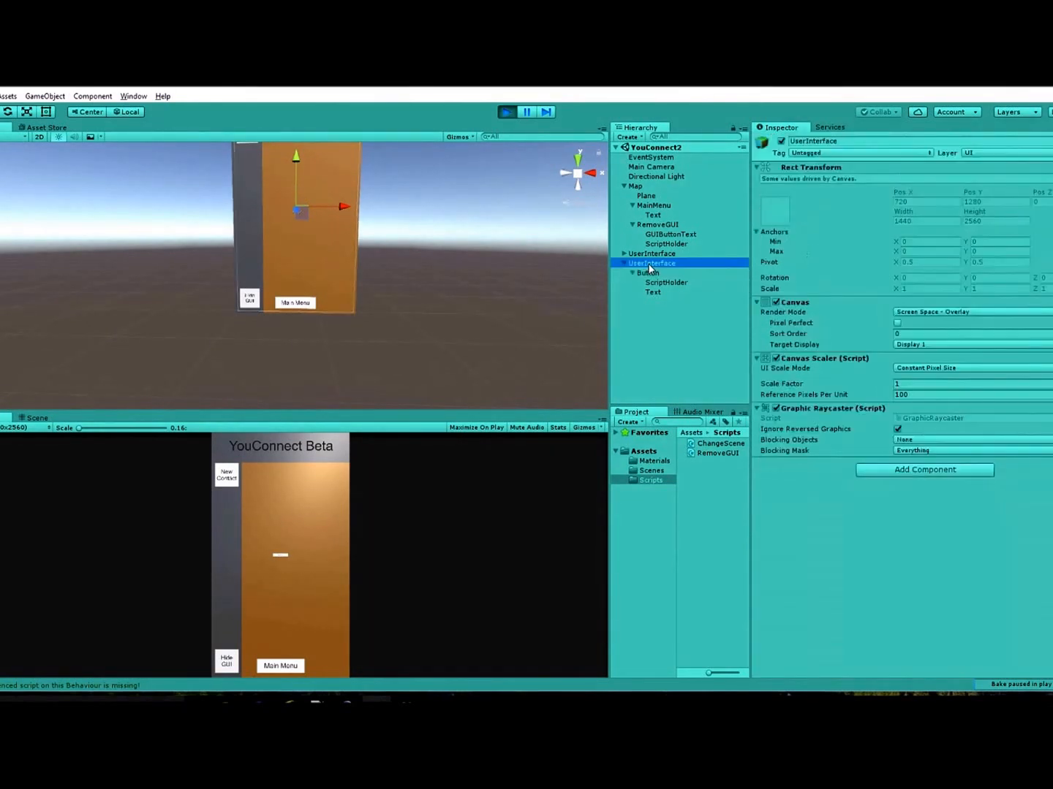
Delete the second UserInterface canvas from the Hierarchy and switch toward MonoDevelop.
right_click(650, 263)
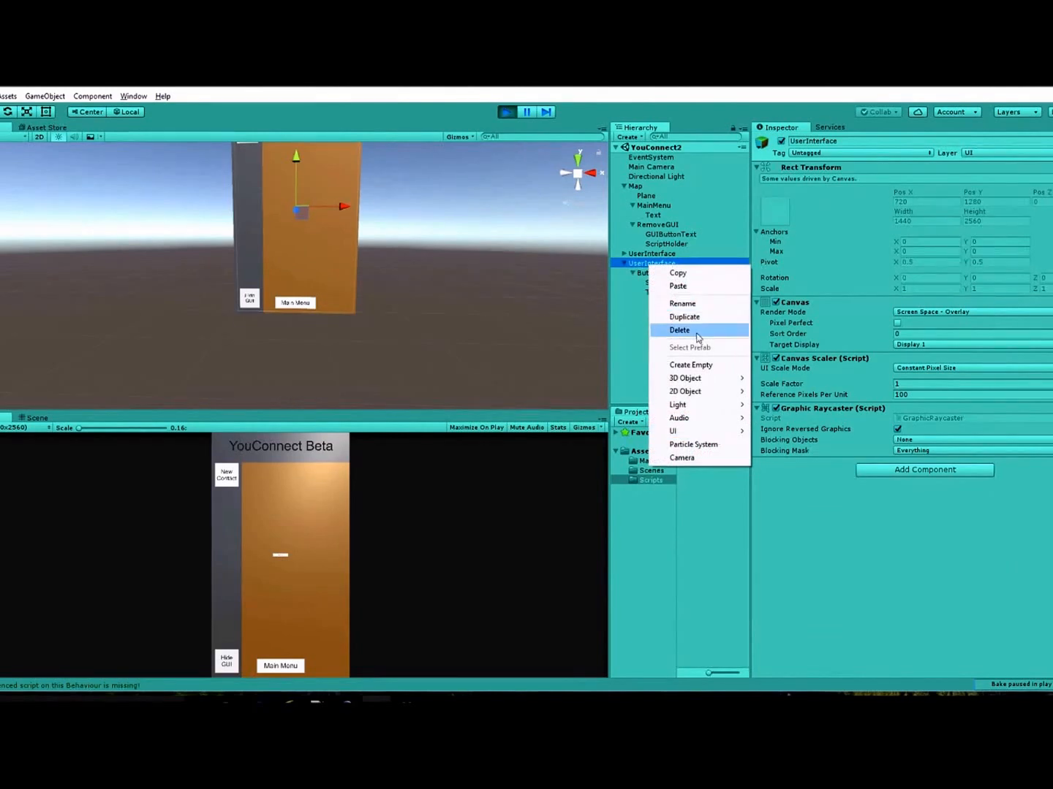
click(678, 330)
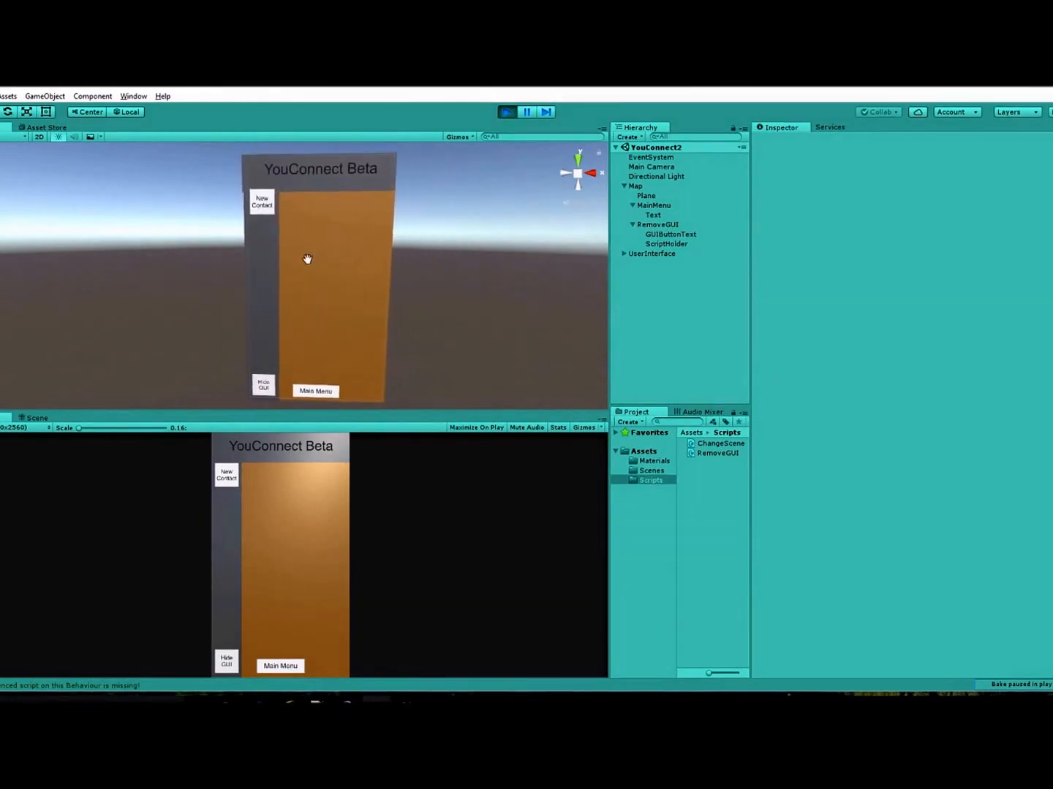
key(alt+tab)
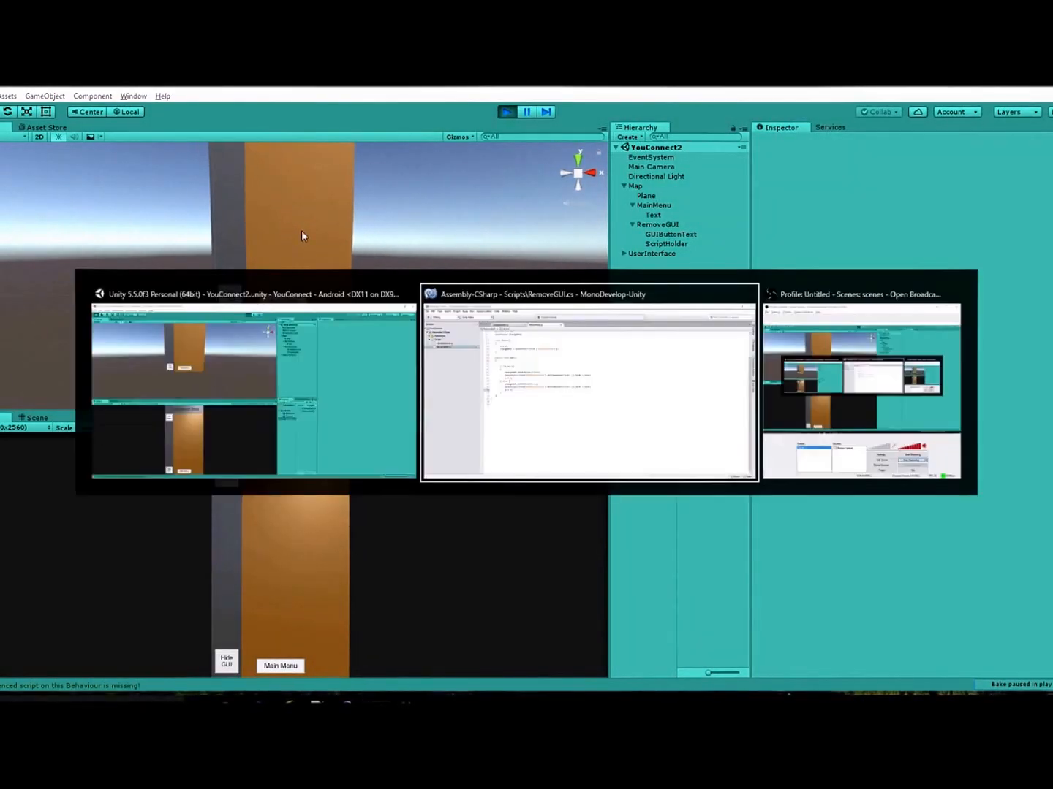